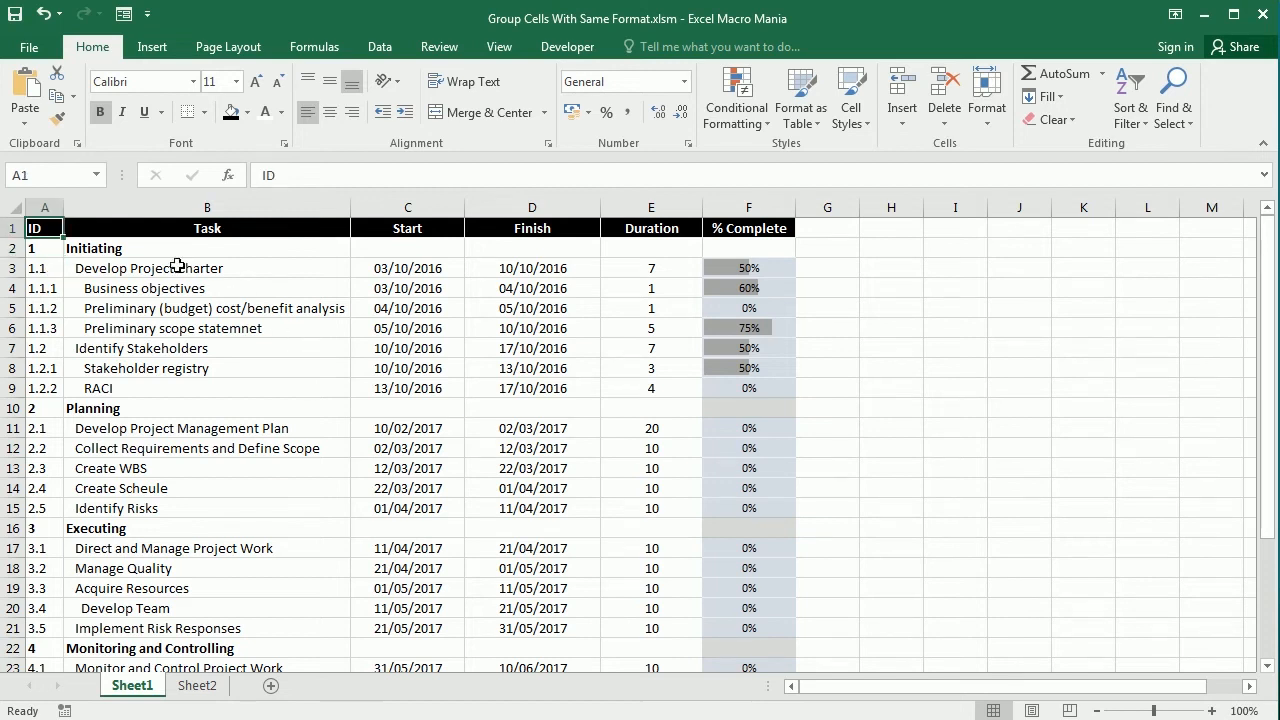
mouse_move(132, 632)
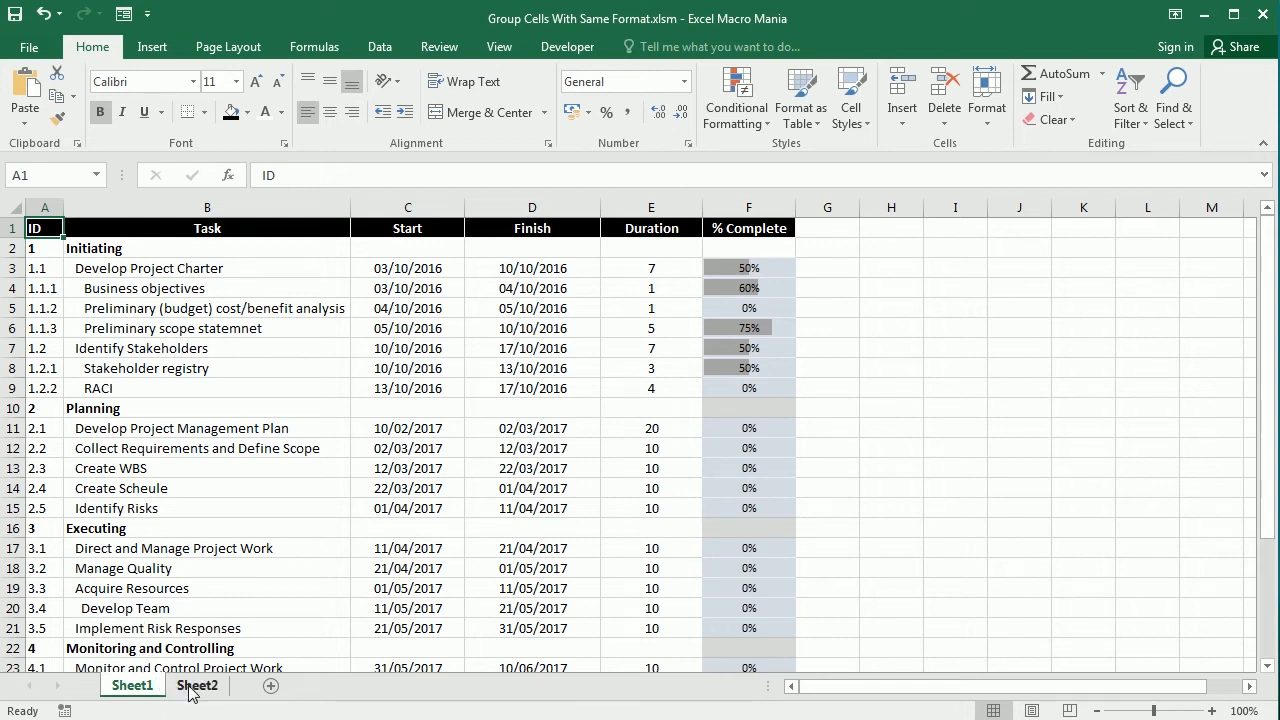
On Sheet2, expand the Initiating group, select its rows 2-9, then switch to the Planning group.
click(196, 684)
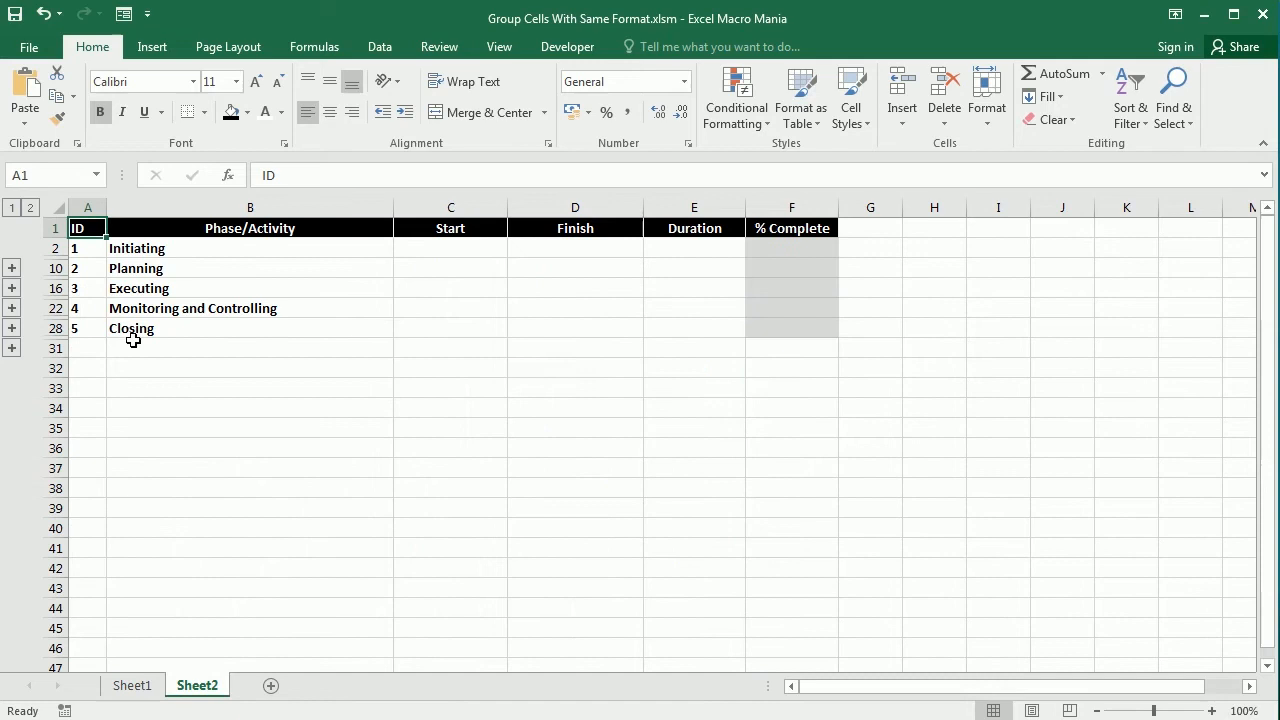
click(12, 248)
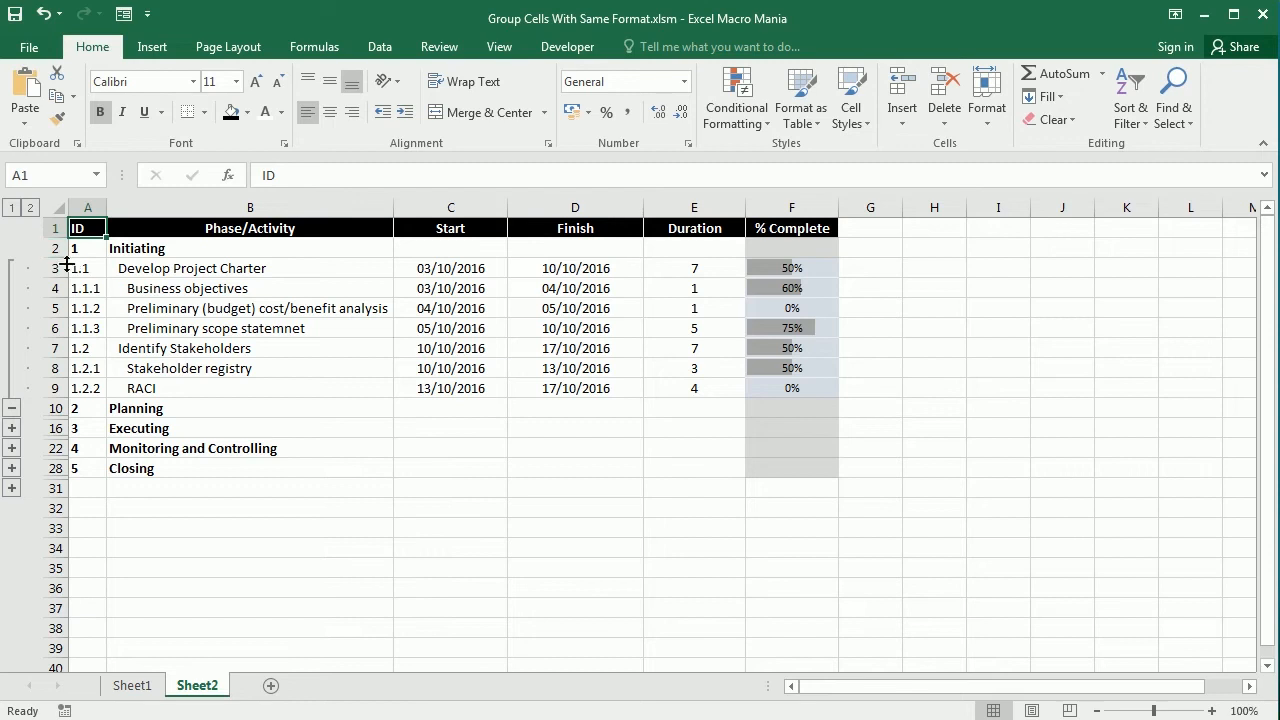
drag(86, 248, 86, 388)
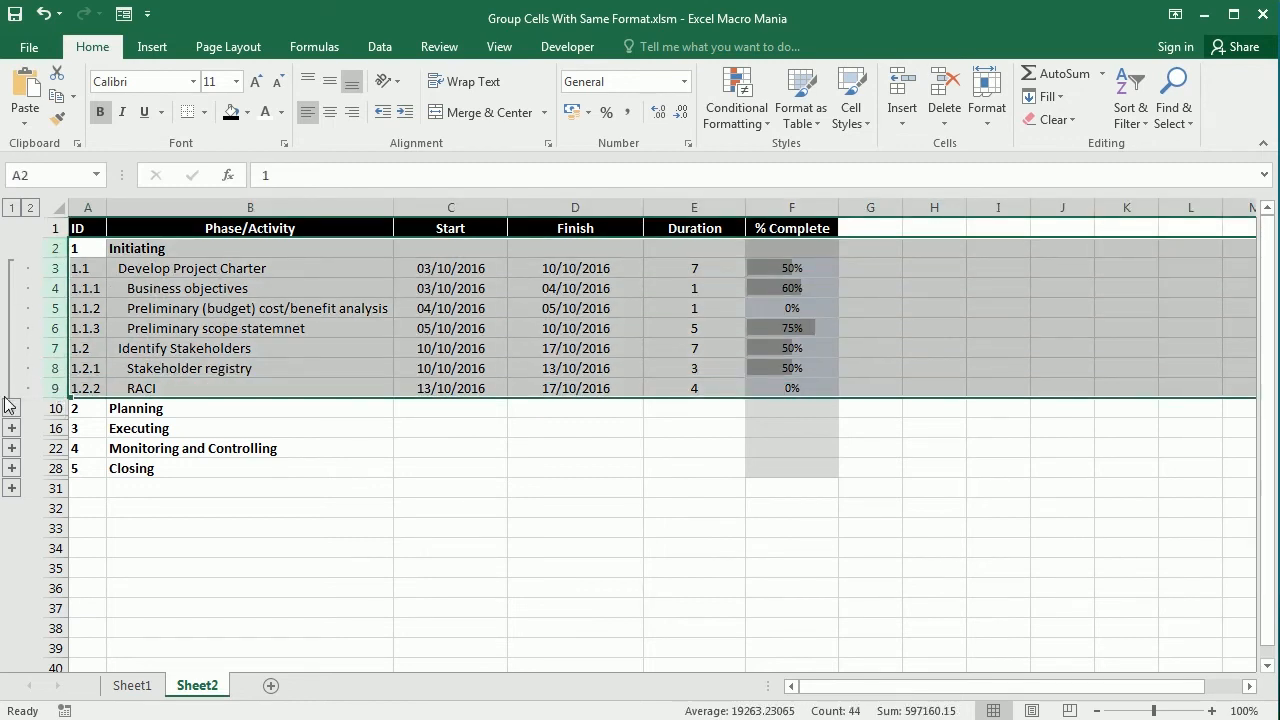
click(12, 268)
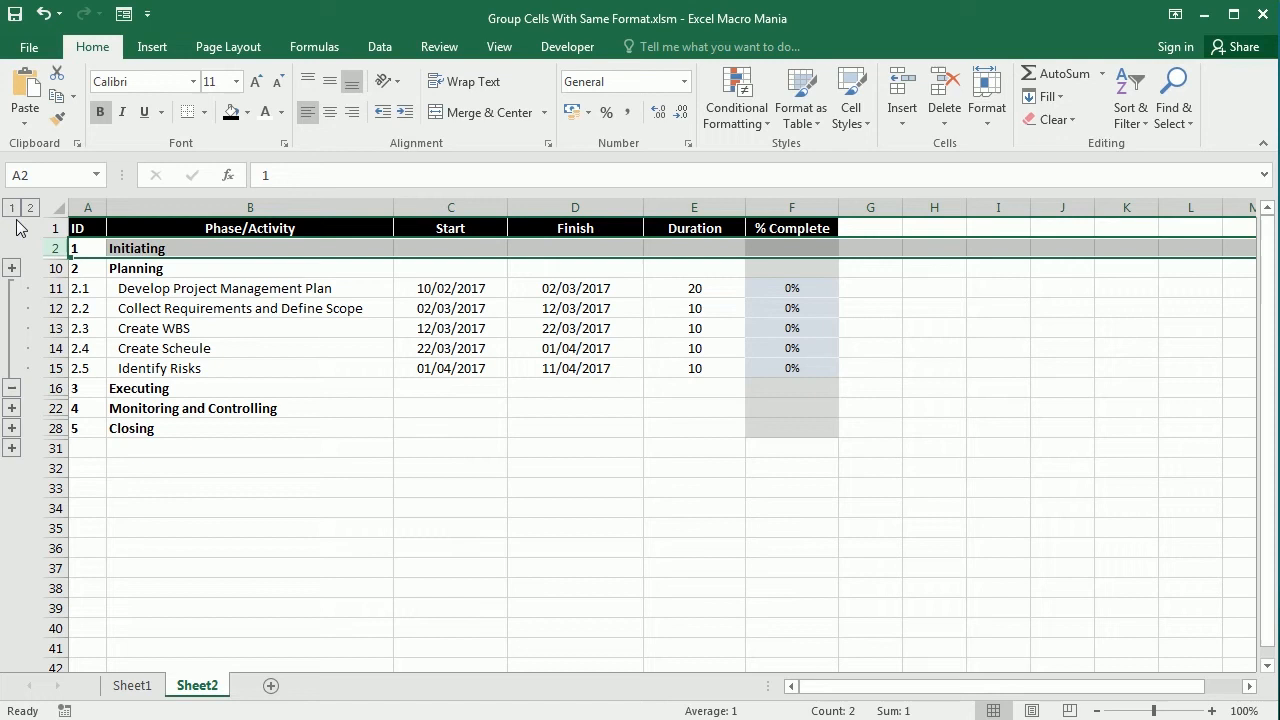
Use the outline level buttons to collapse, fully expand, and collapse back to the five phase headers.
click(12, 206)
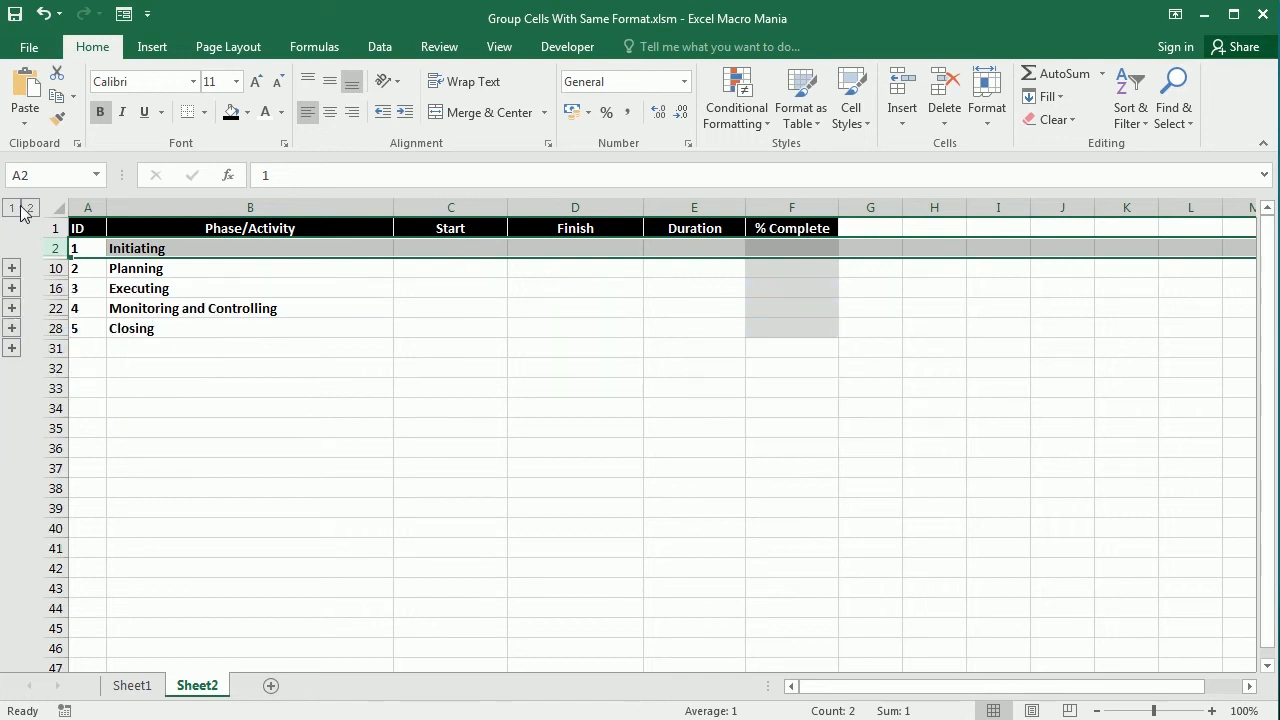
click(28, 206)
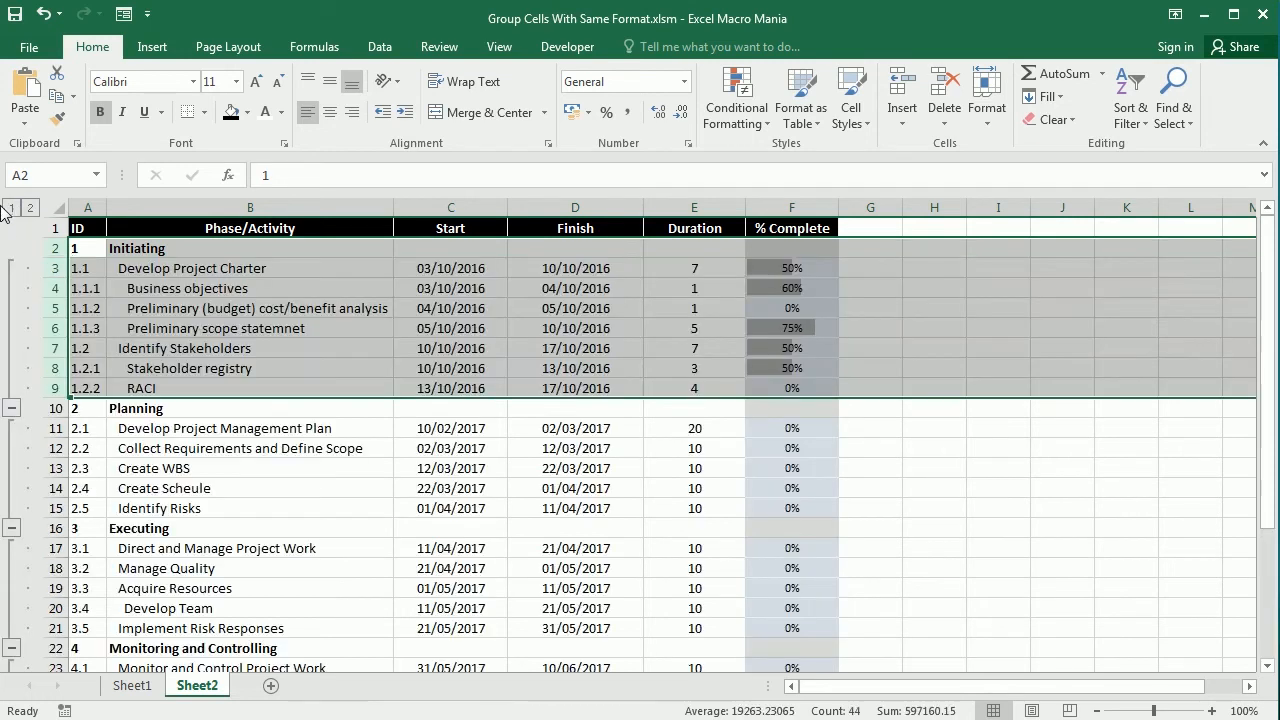
click(10, 206)
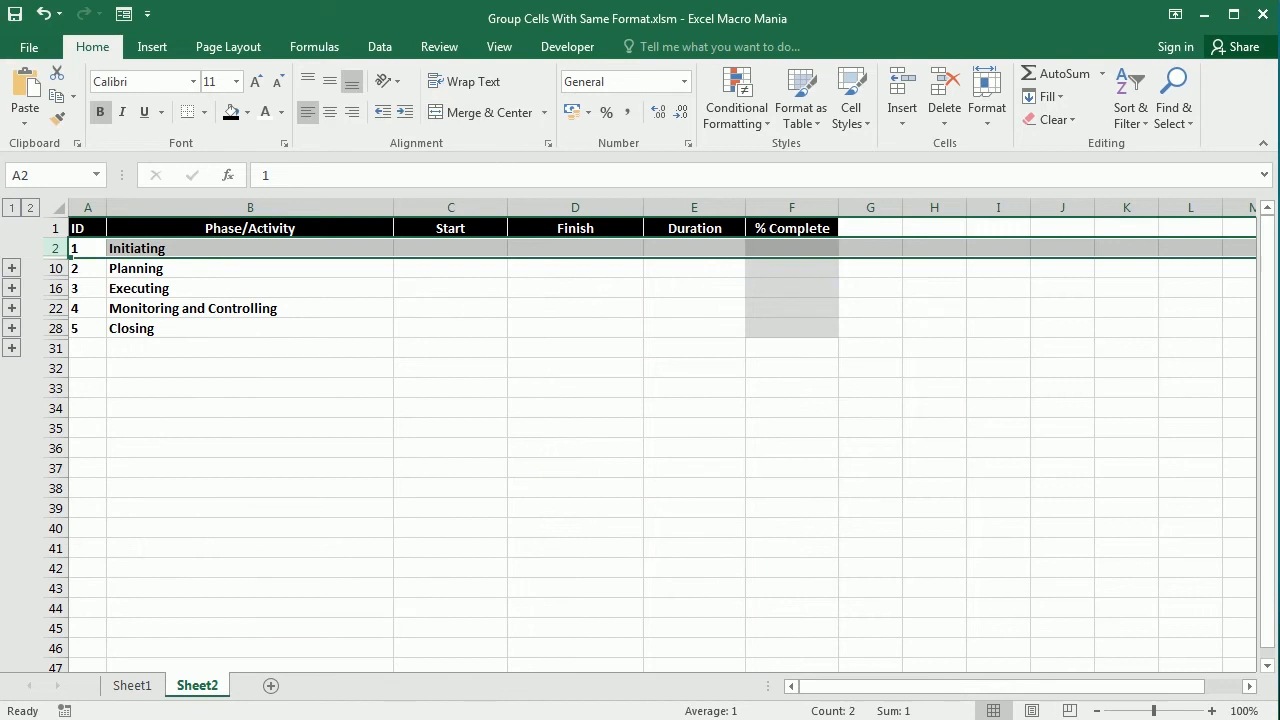
mouse_move(380, 46)
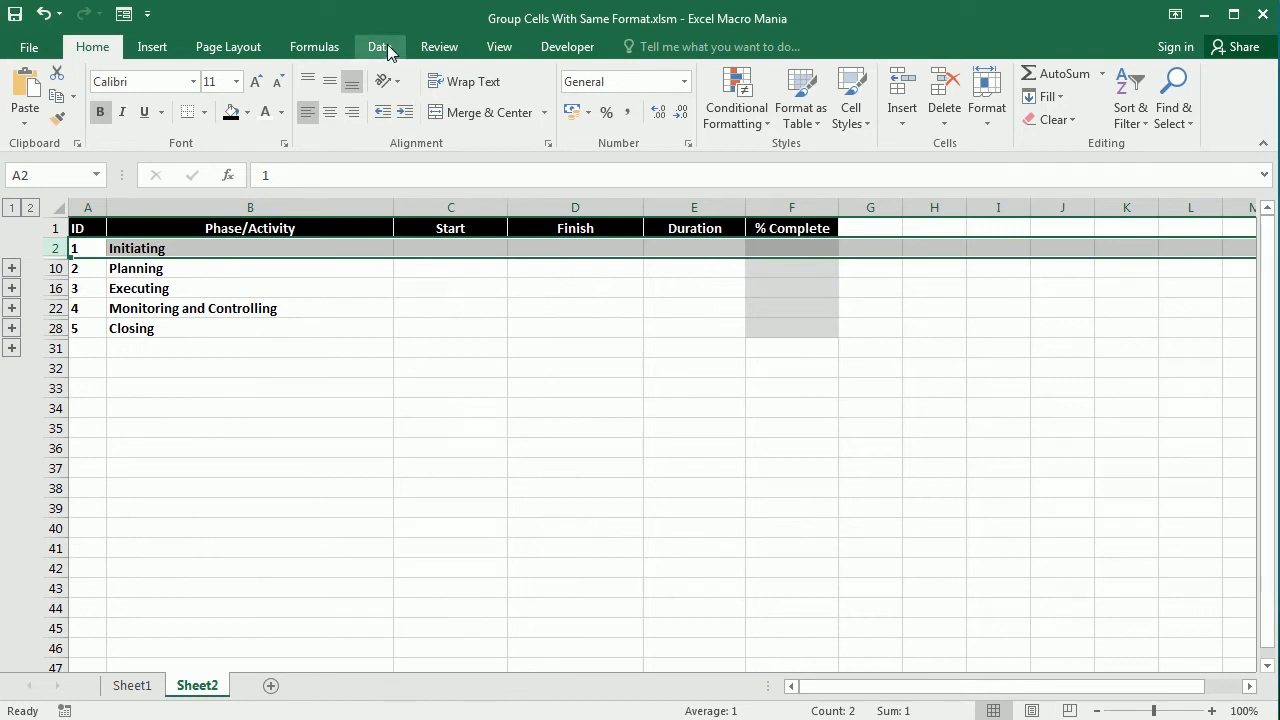
Look at the Data > Outline Group options without grouping, then switch to Sheet1.
click(380, 46)
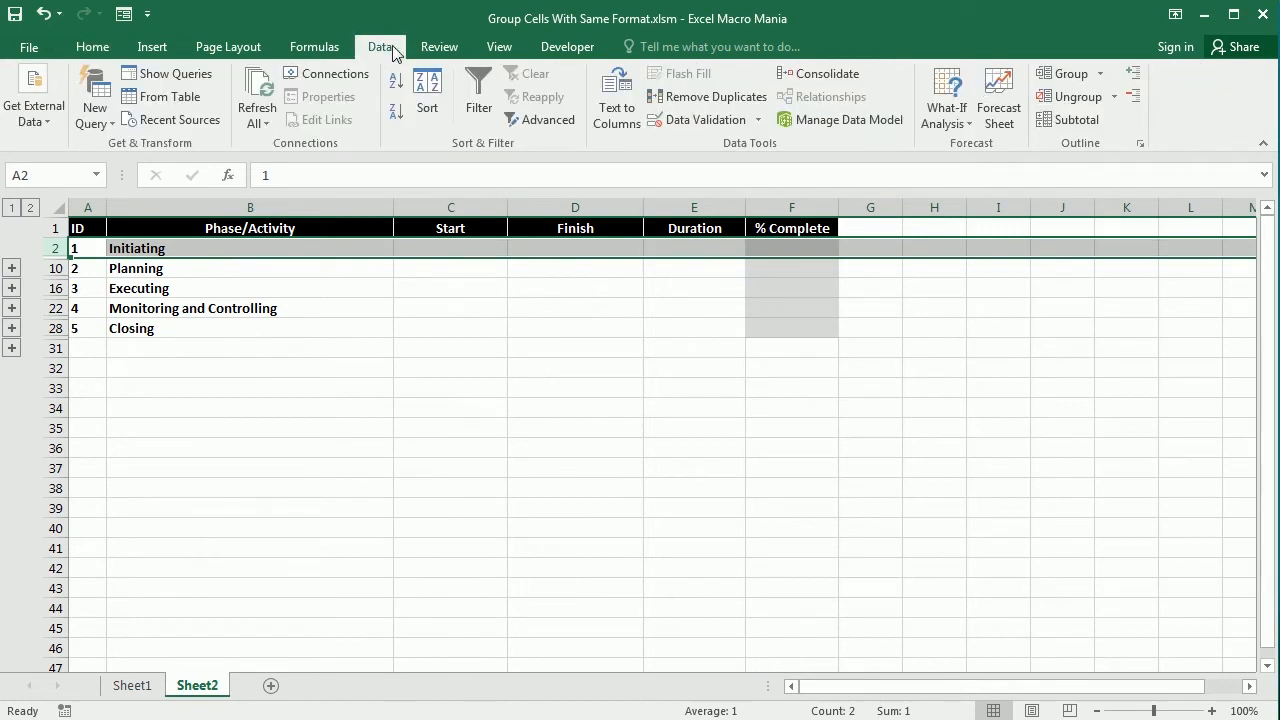
click(1098, 72)
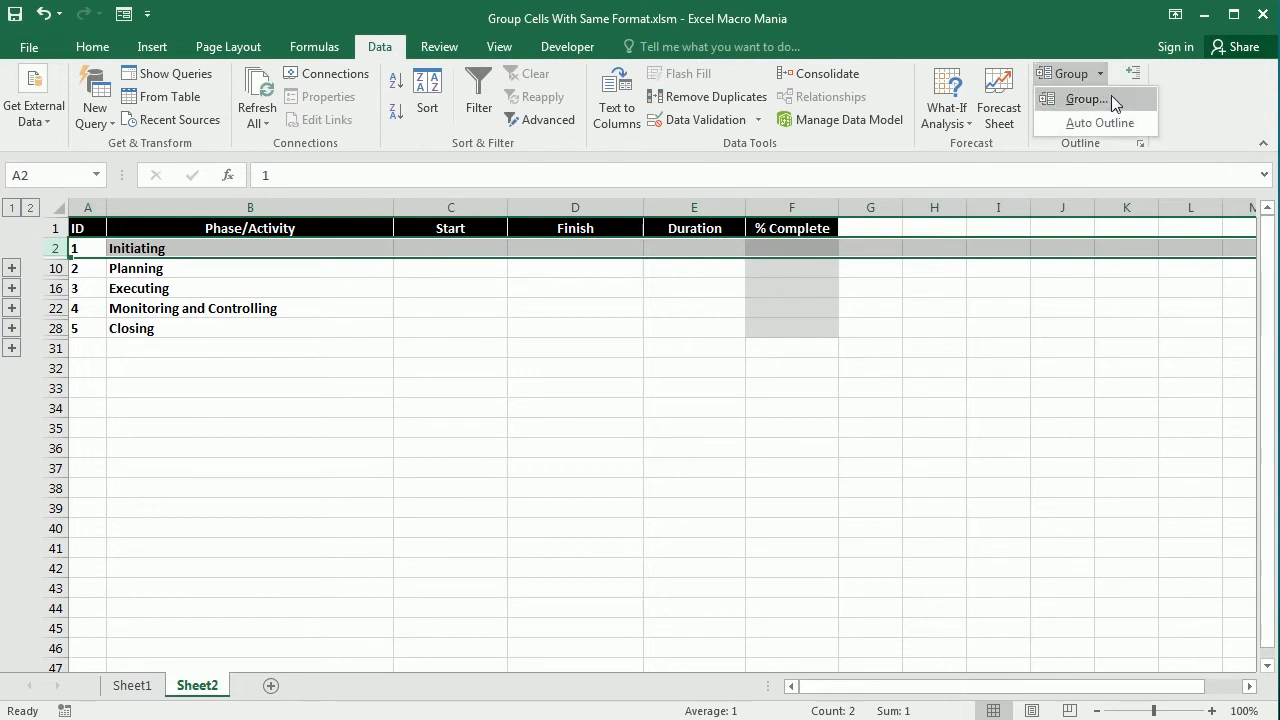
click(1084, 98)
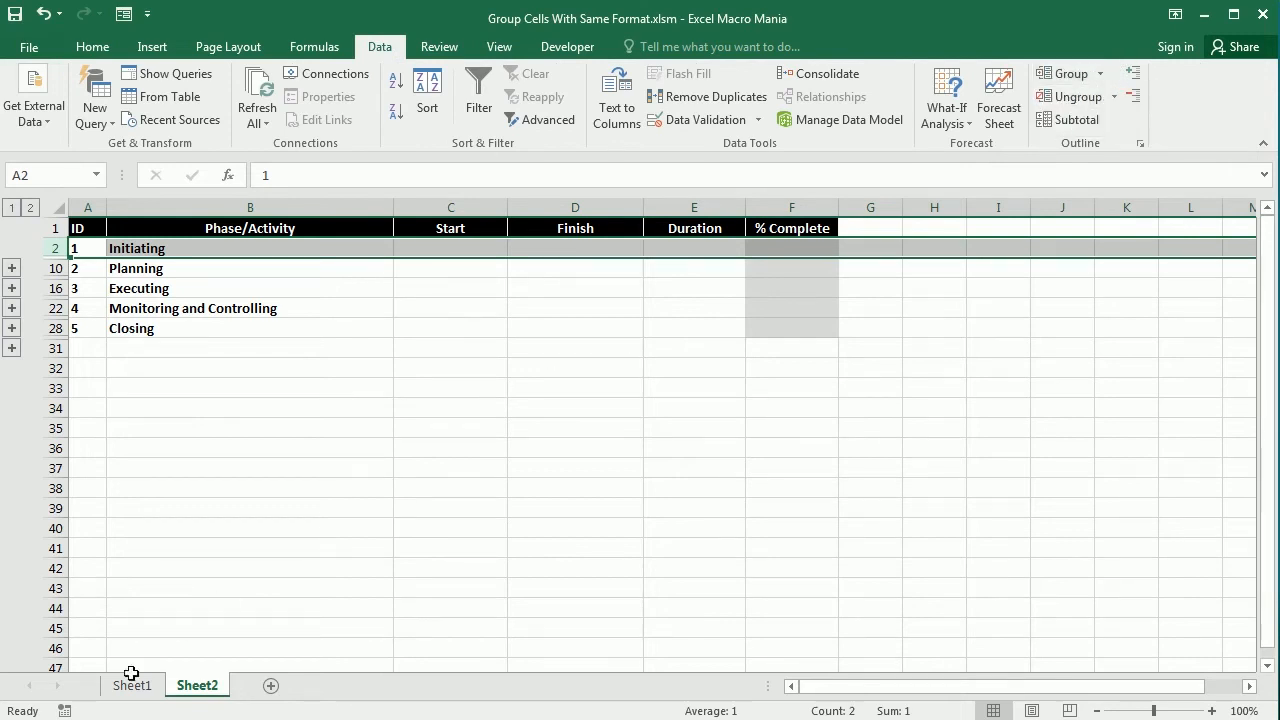
click(132, 684)
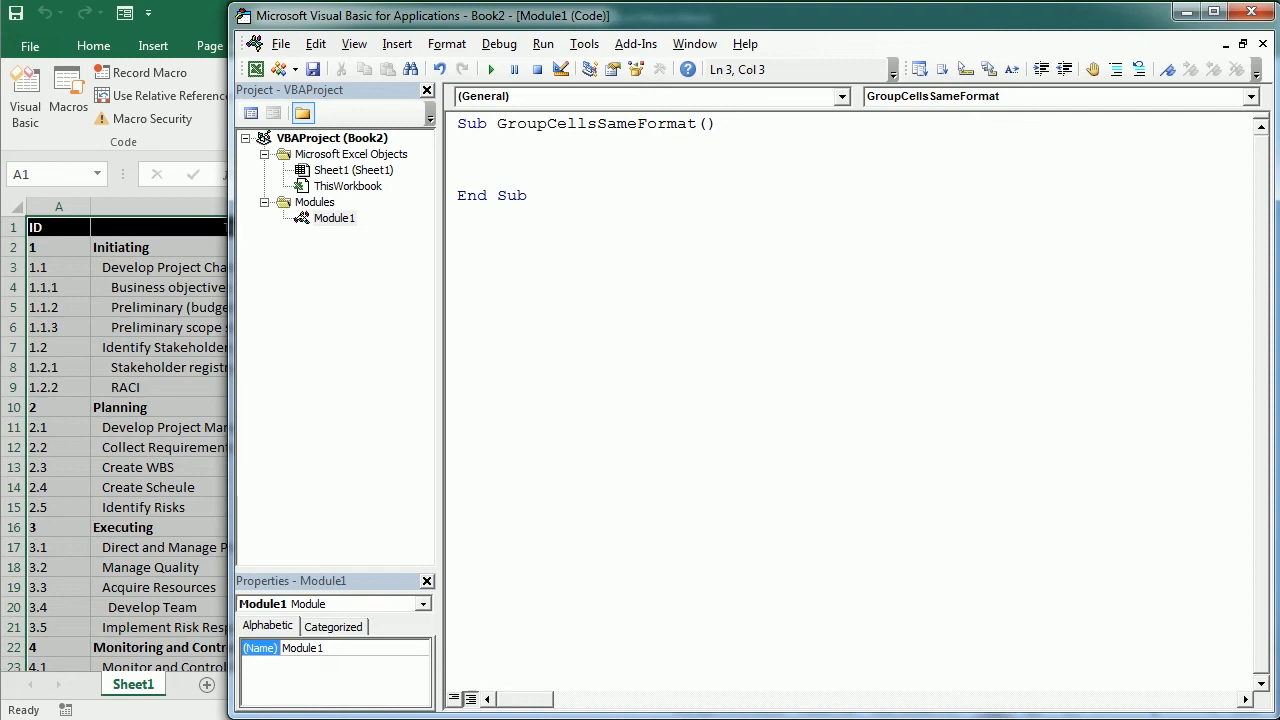
Declare r, lr, startr and endr as Integer in the GroupCellsSameFormat macro.
text(dim r)
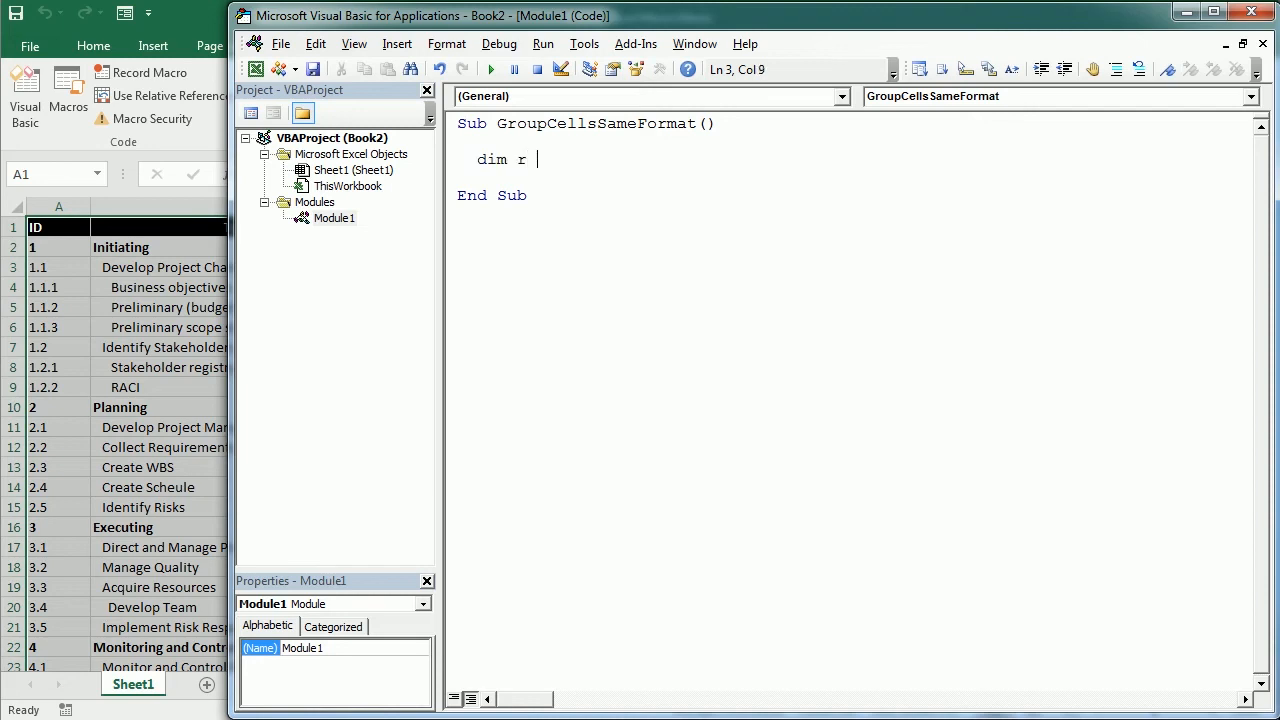
text(as Integer,)
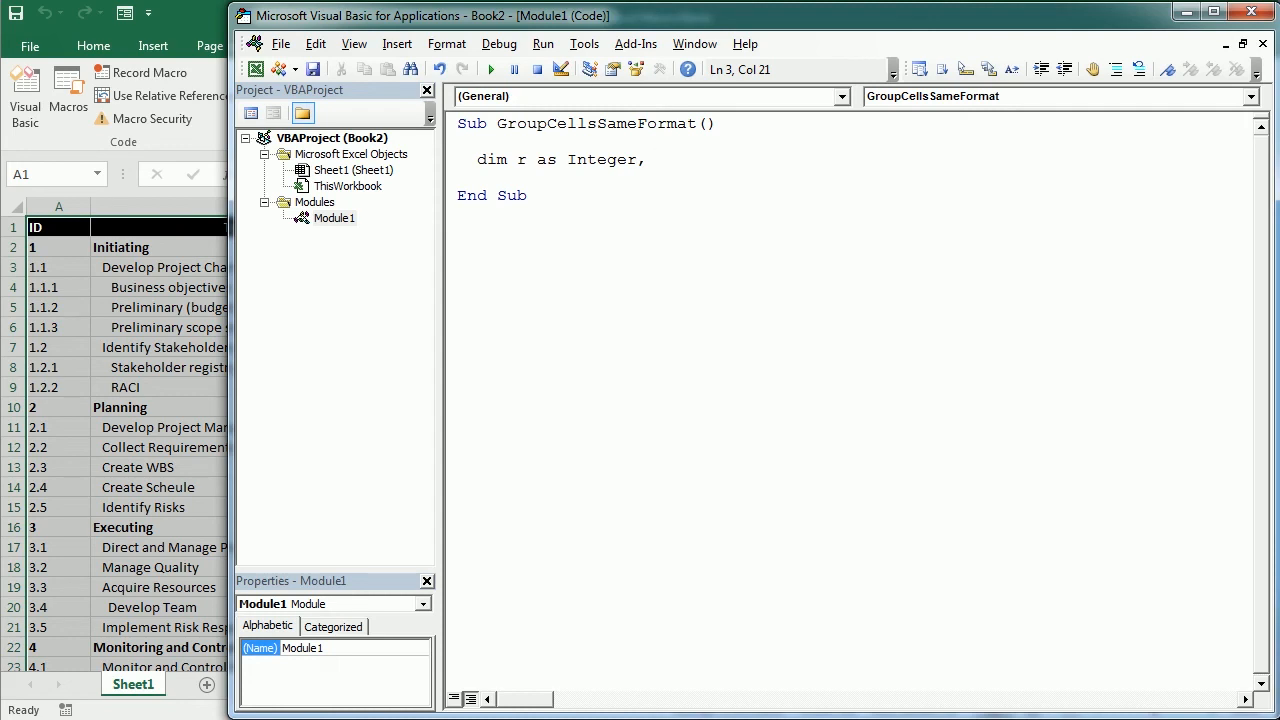
text(lr as Integer,)
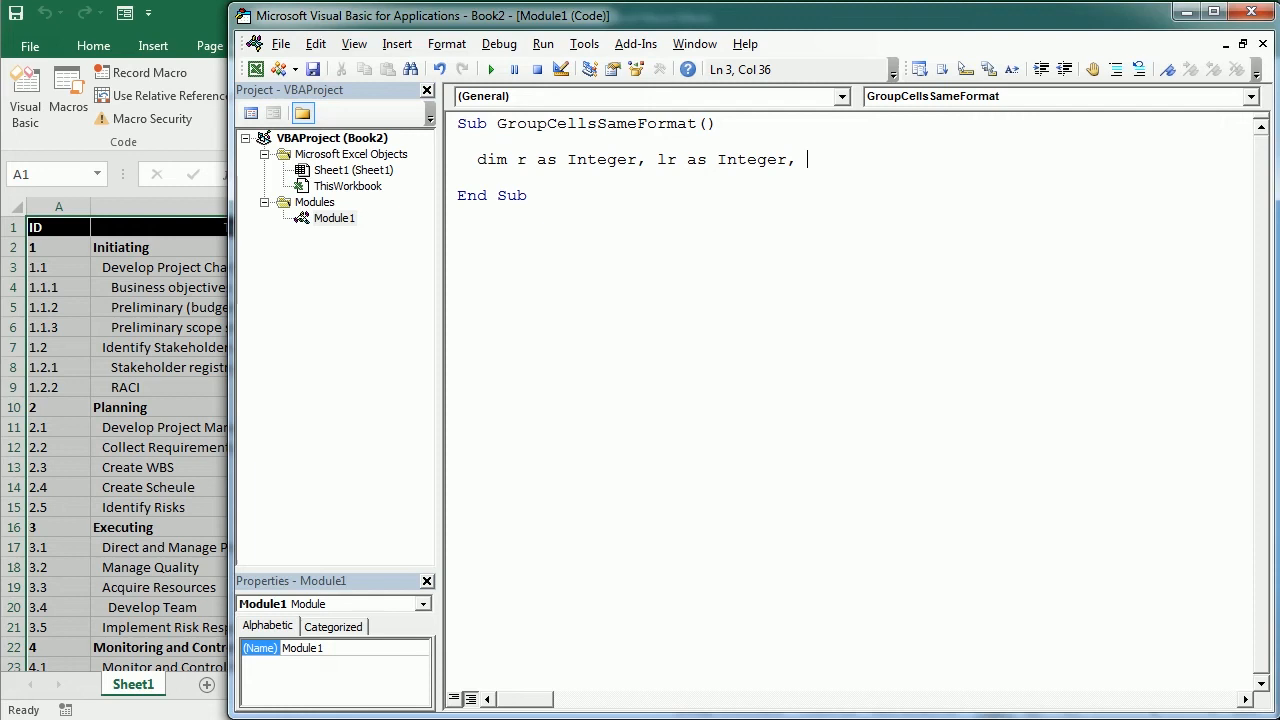
text(startr)
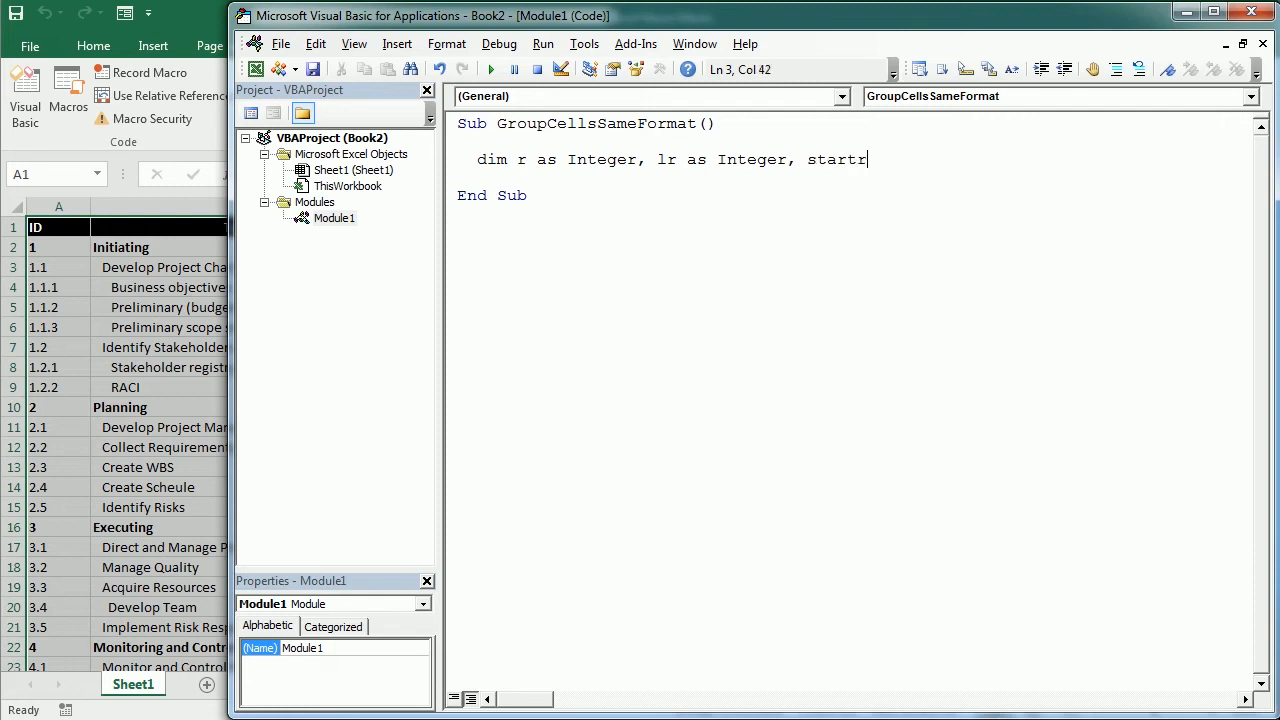
text(as Integer, endr as int)
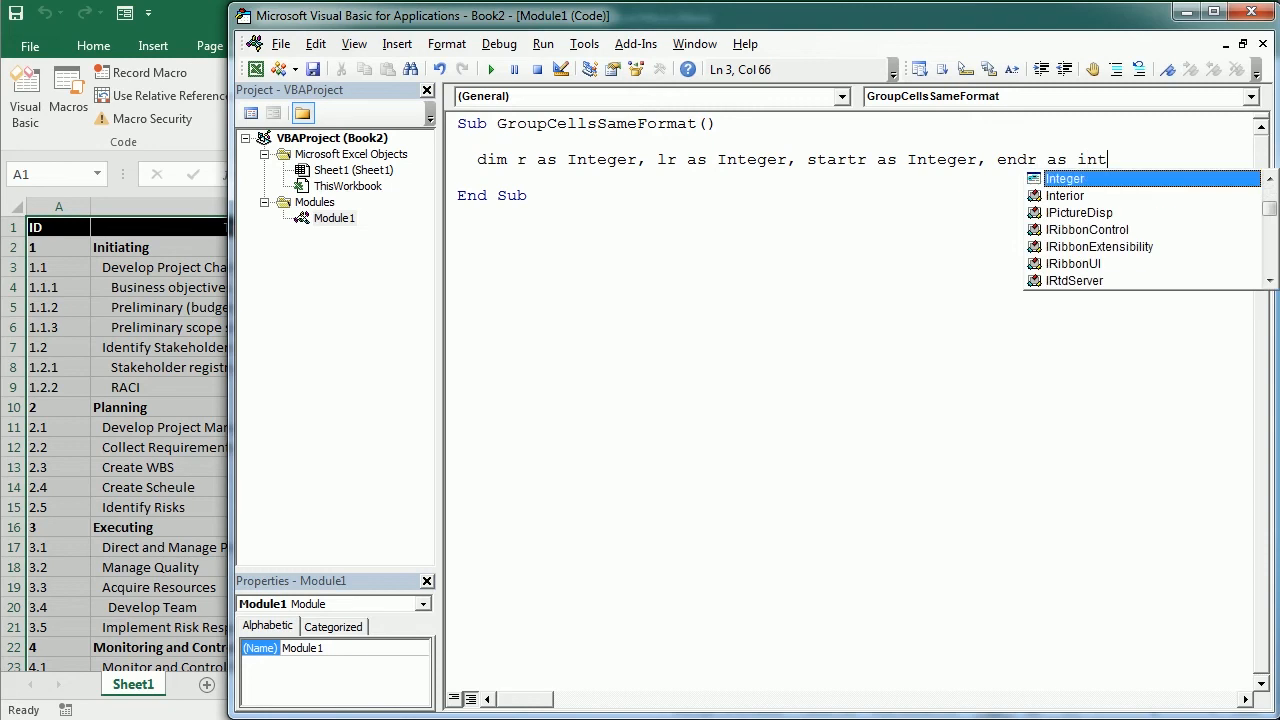
text(eger)
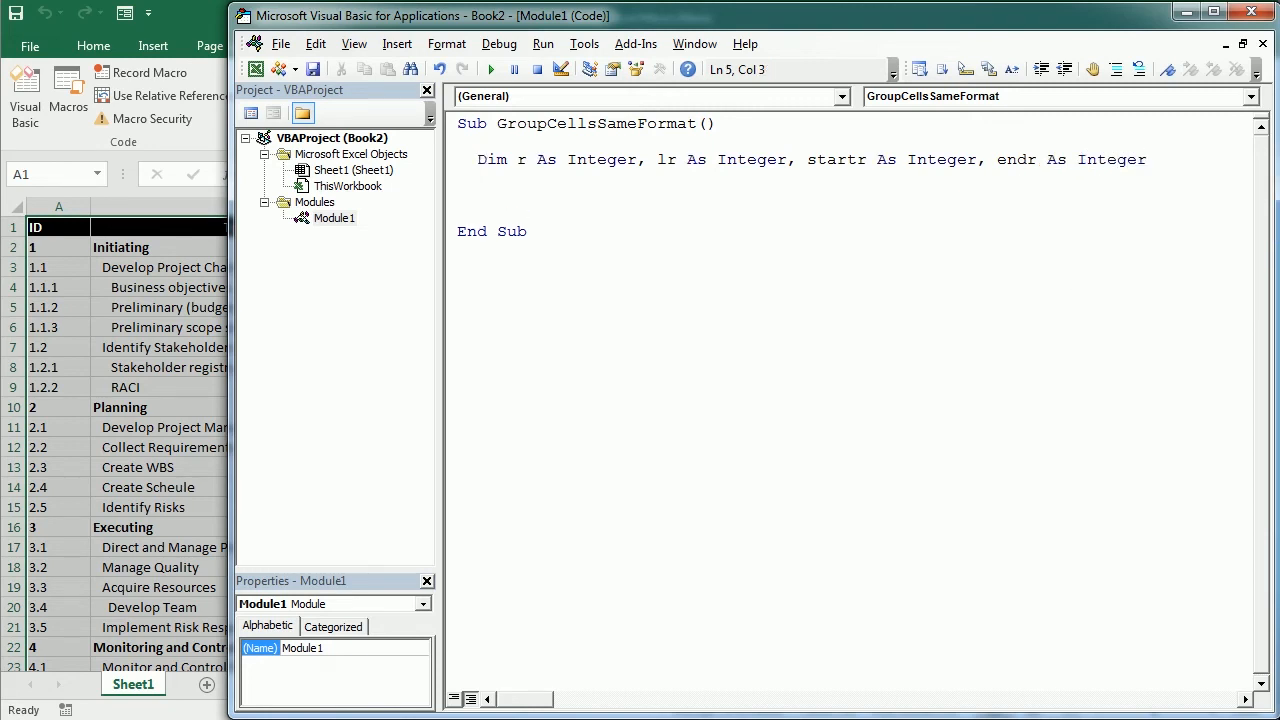
Set lr = Cells(Rows.Count, "A").End(xlUp).Row to store the last used row.
text(lr=)
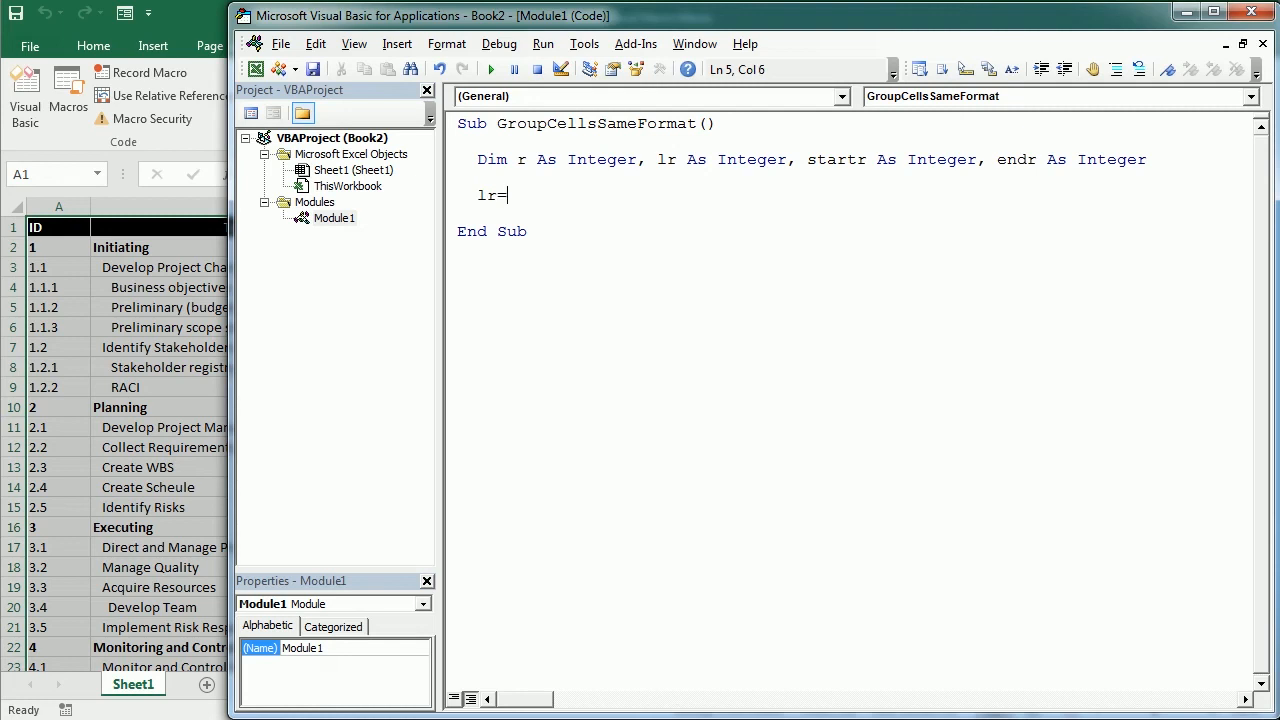
text(cells()
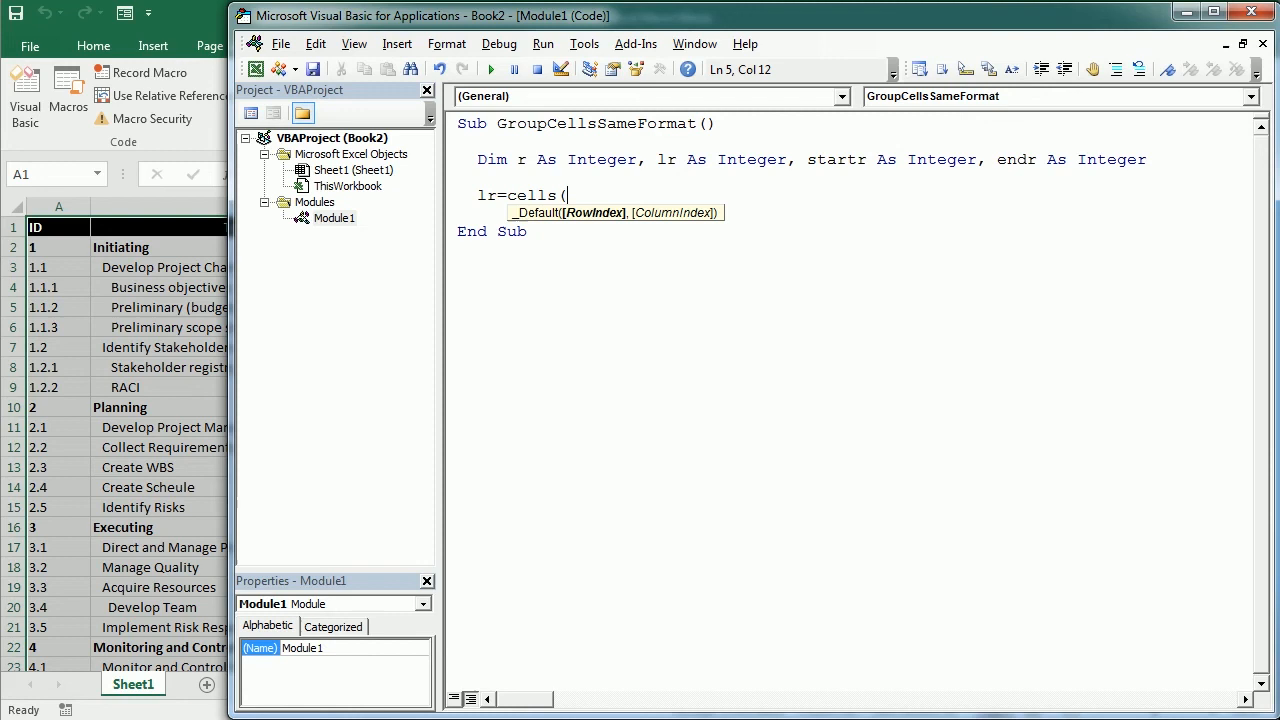
text(rows.Count,)
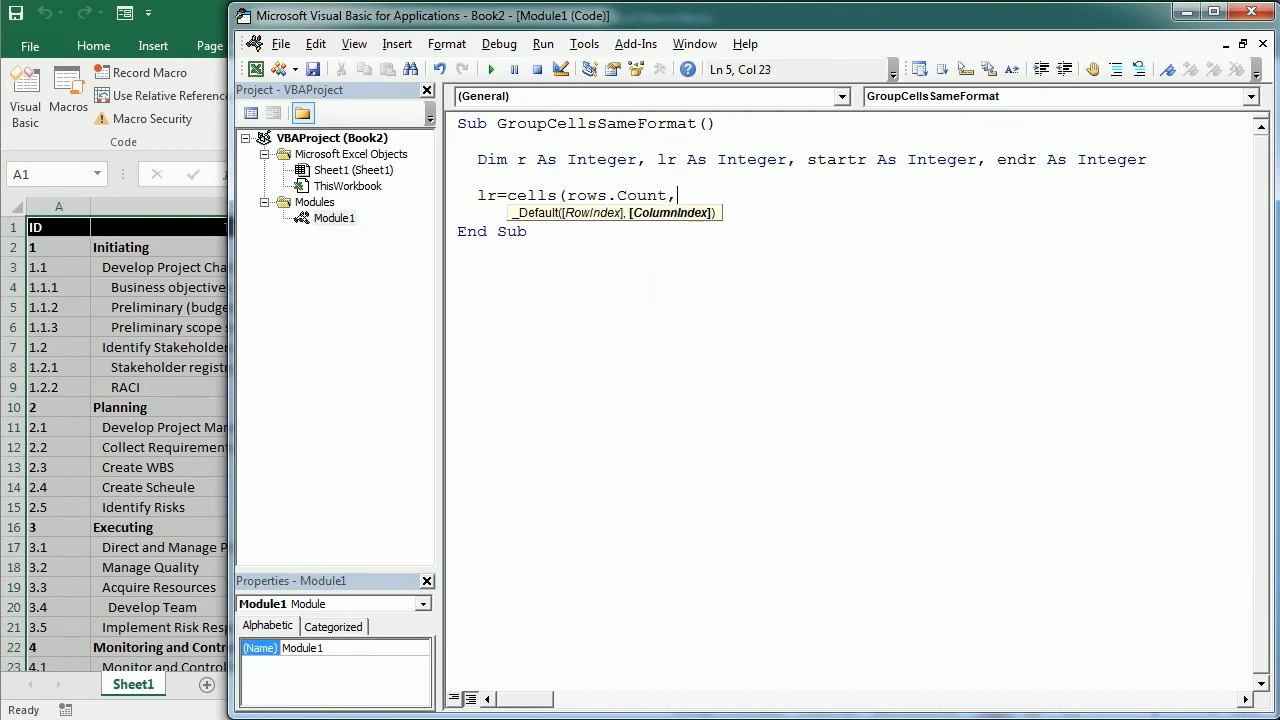
text("A")
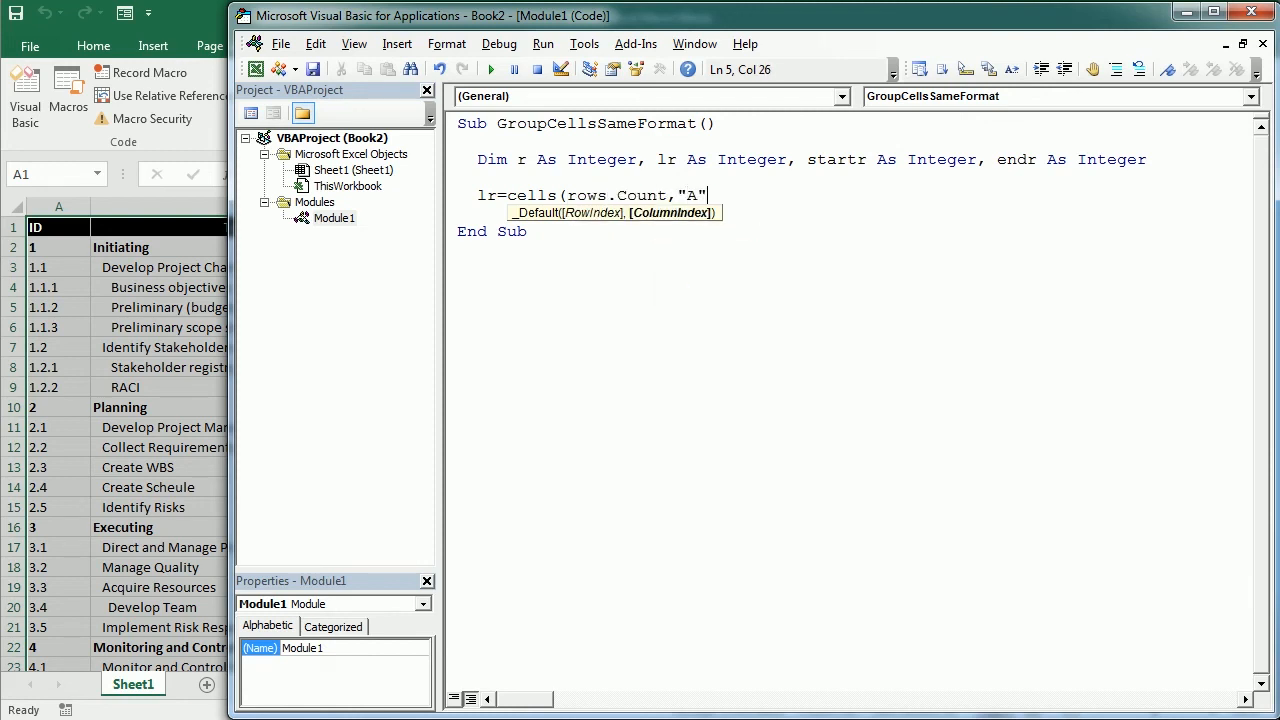
text().en)
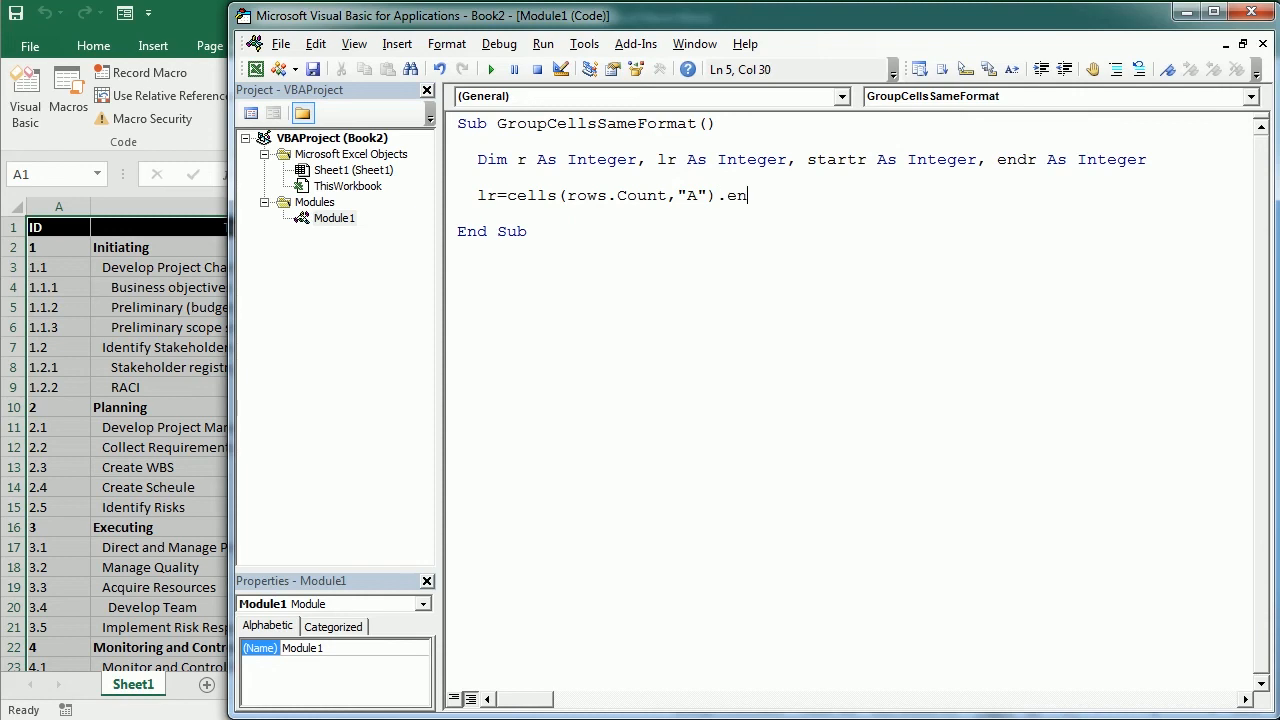
text(d(xlup)
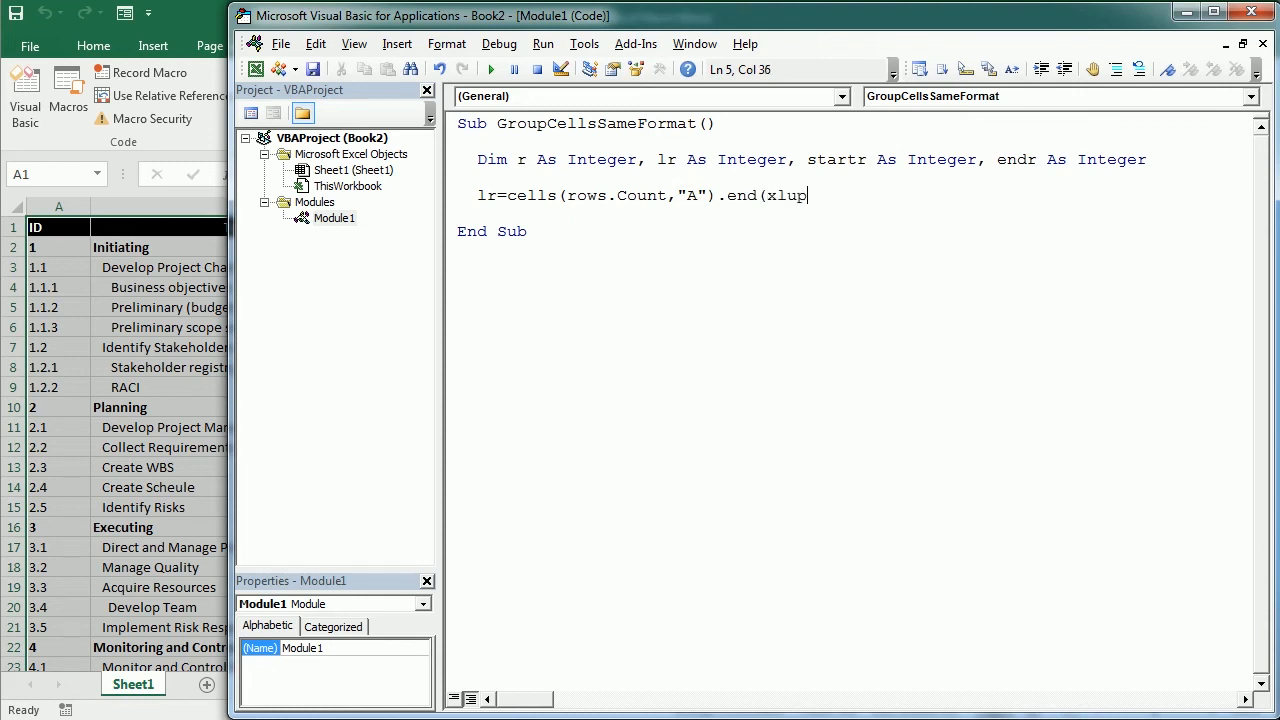
key(Return)
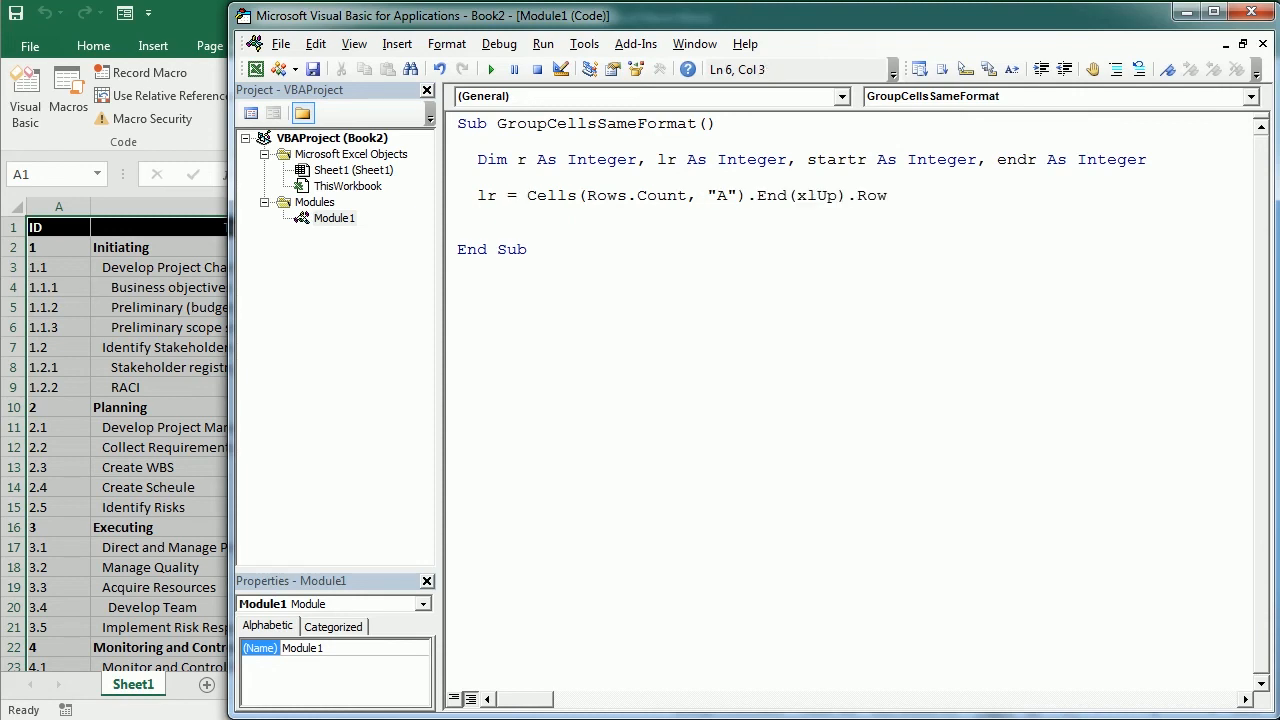
Write the For r = 2 To lr loop with If Range("A" & r).Font.Bold = True Then.
text(for)
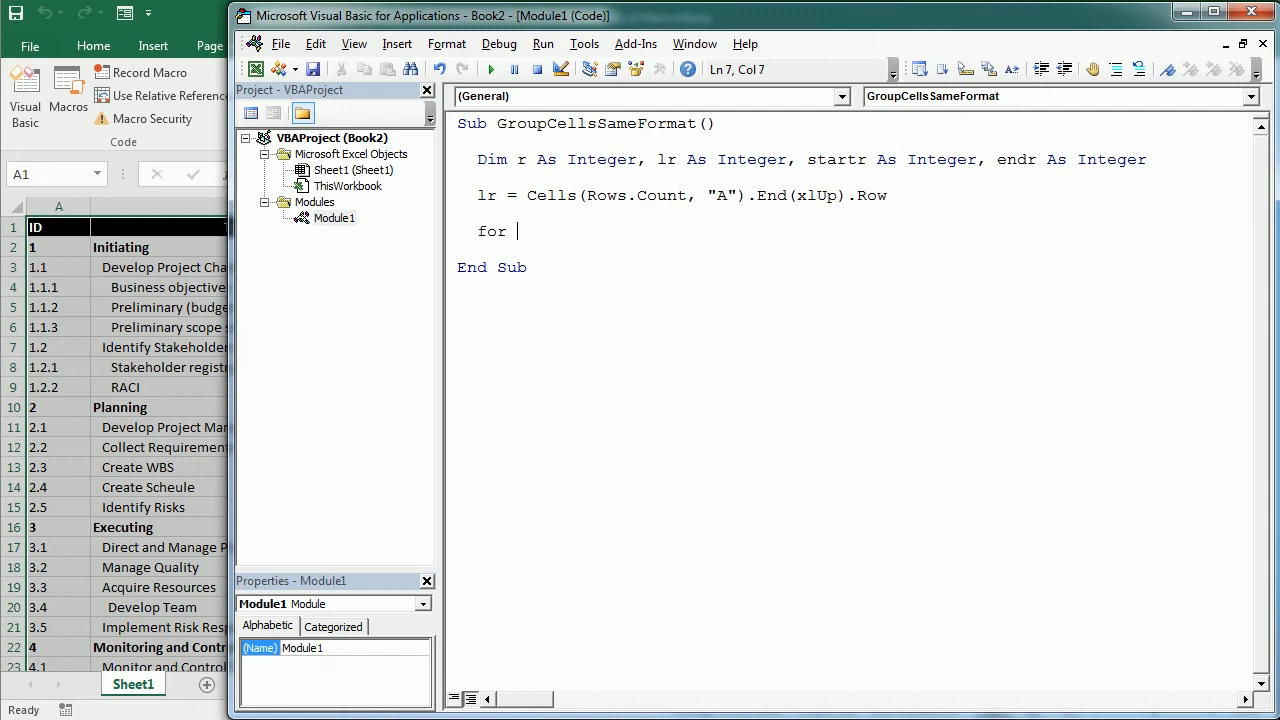
text(r =)
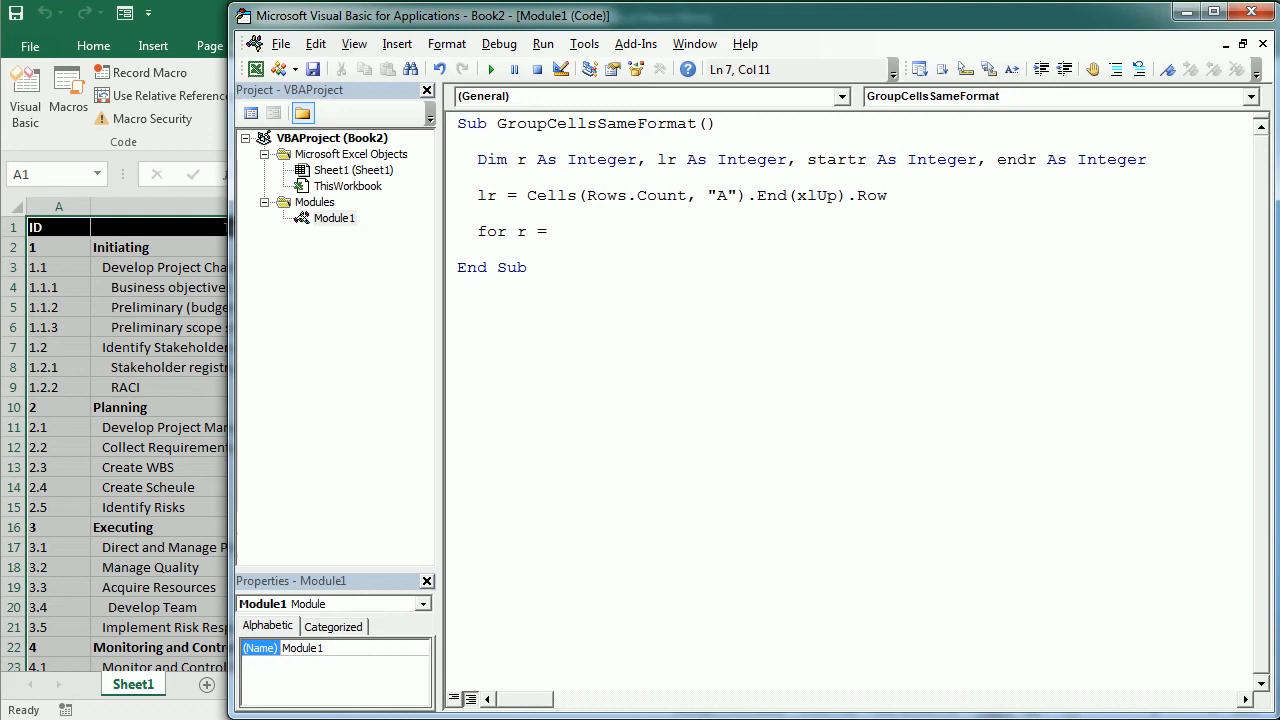
text(2 To lr)
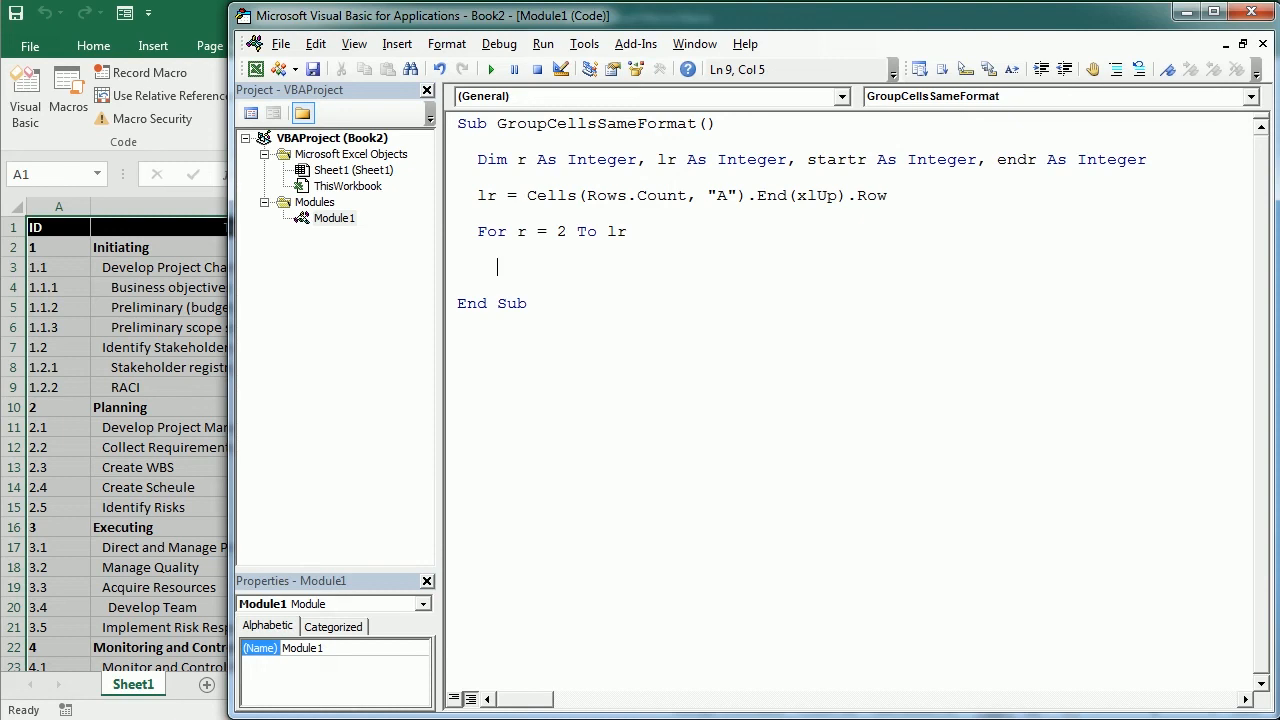
text(if)
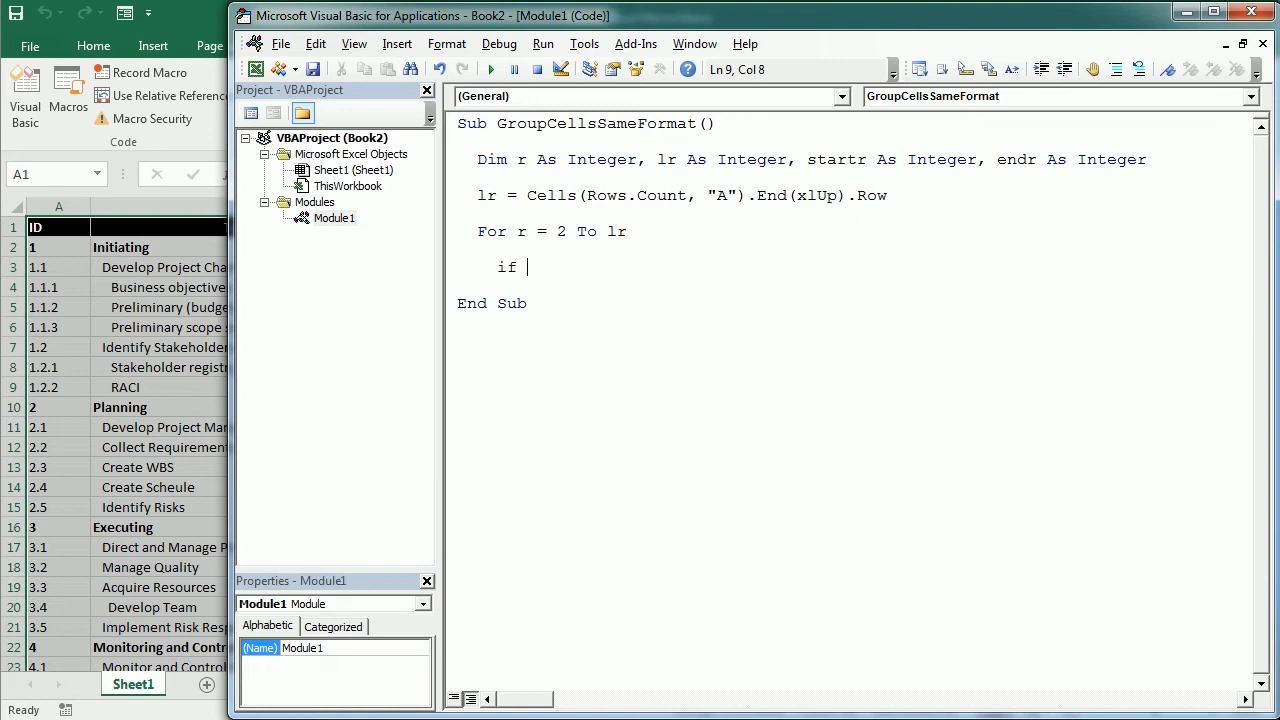
text(range("A)
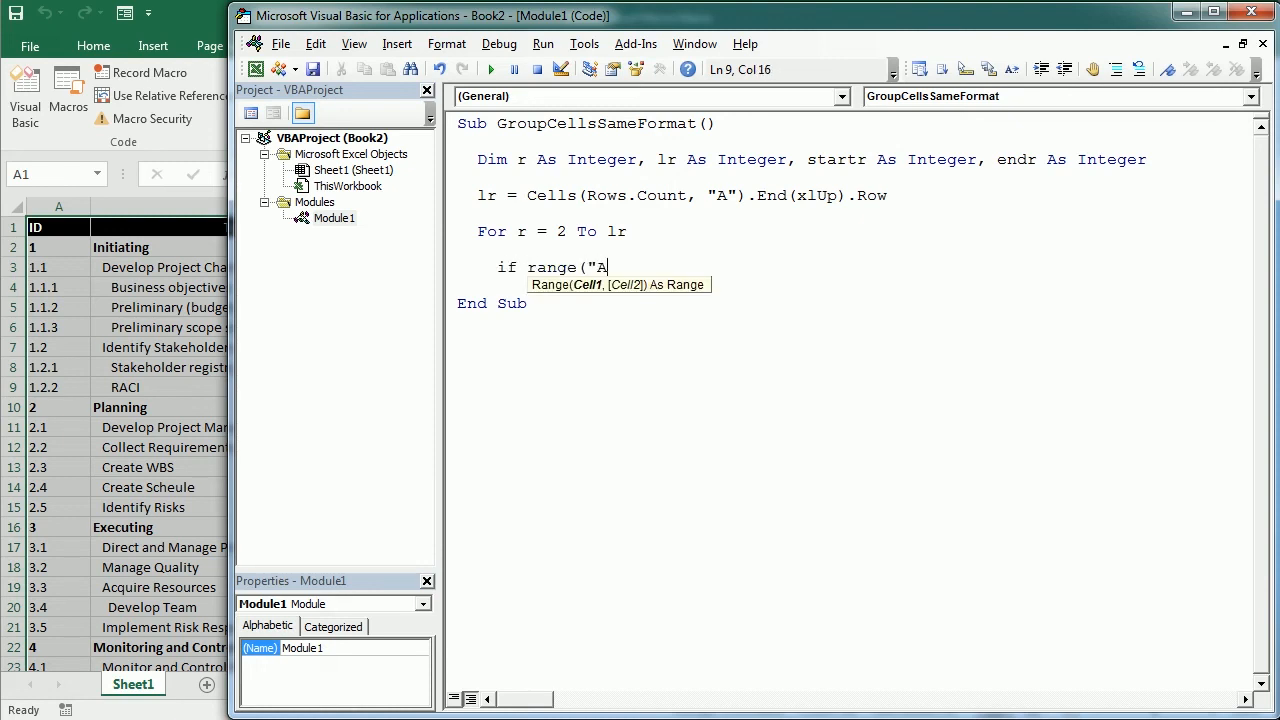
text(" & r)
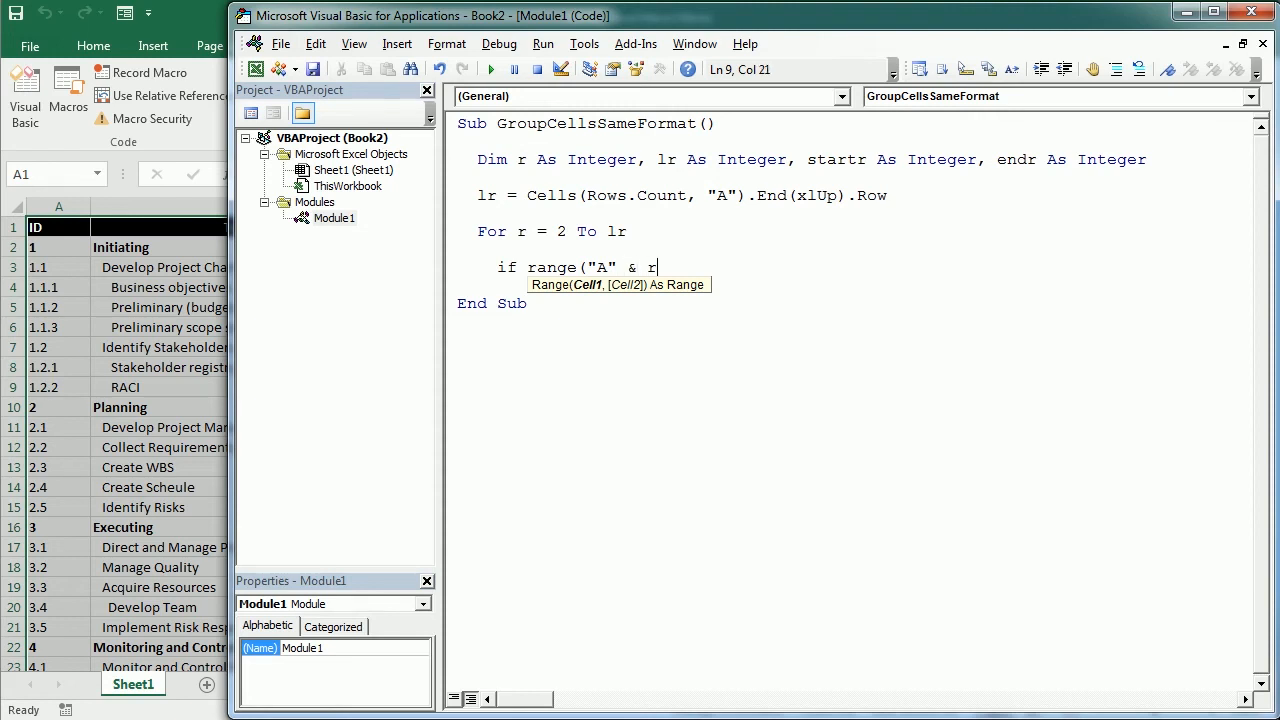
text())
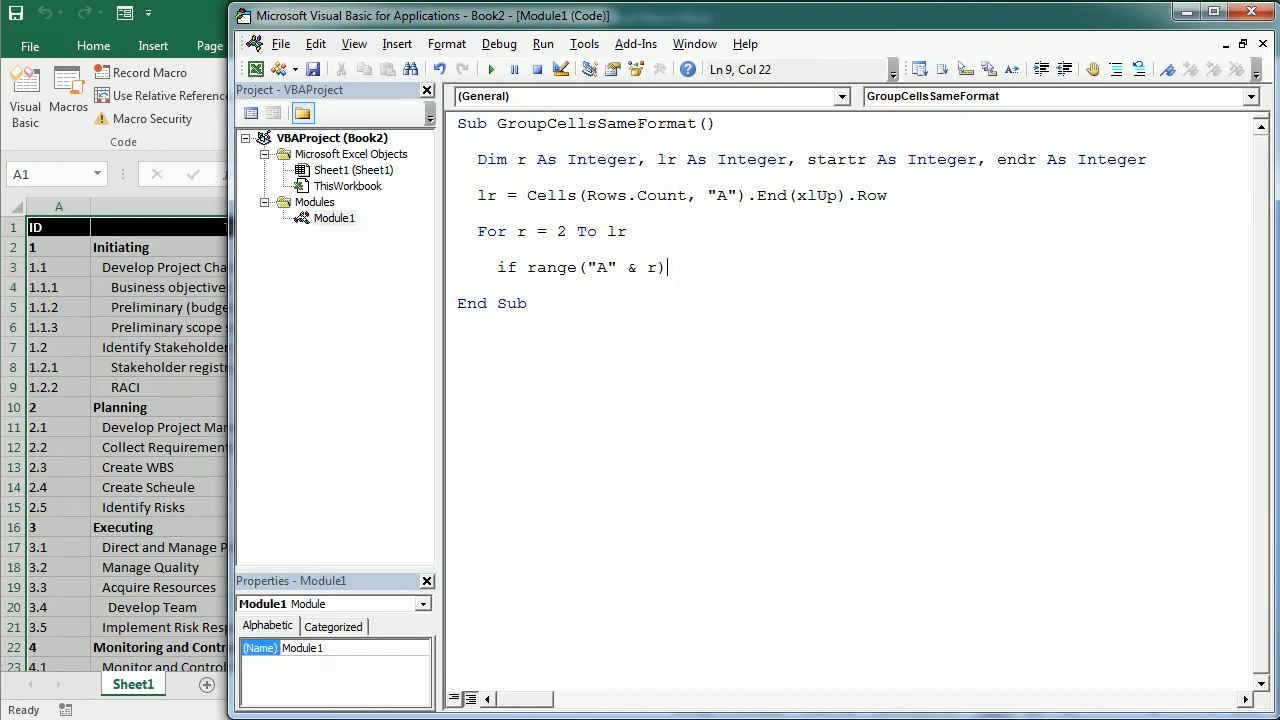
text(.Font.)
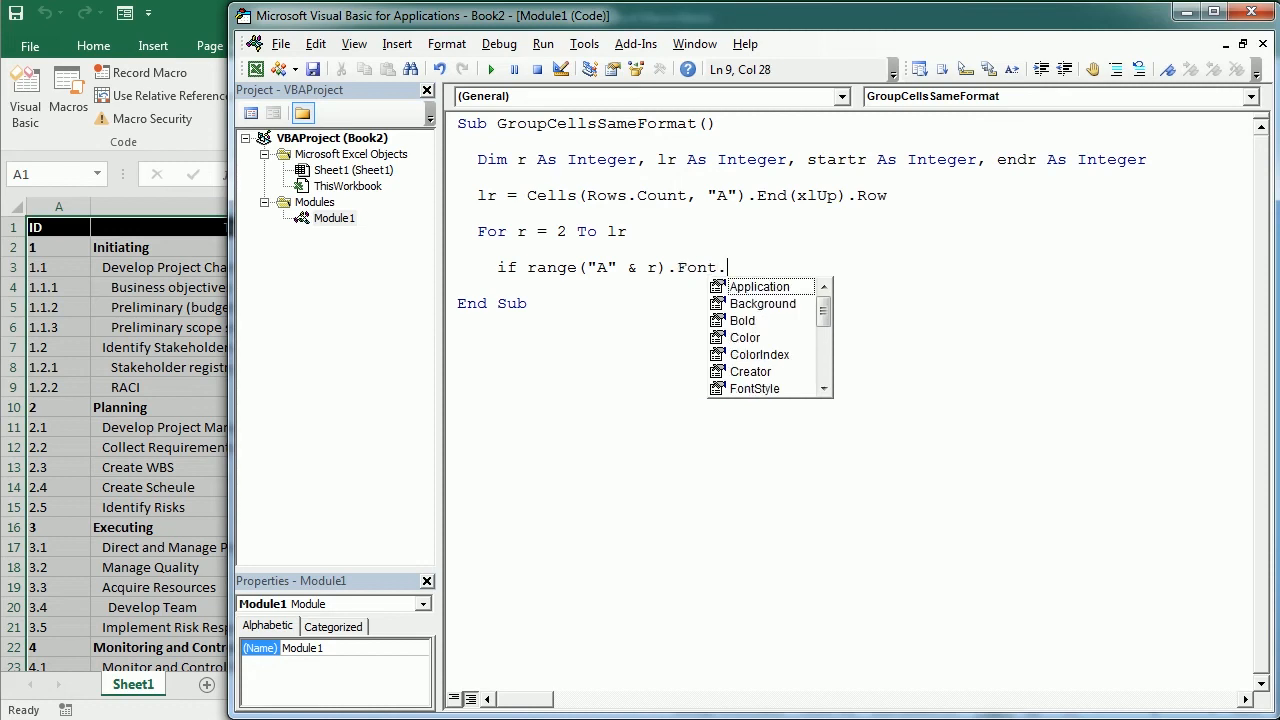
text(bold)
click(852, 284)
text(if)
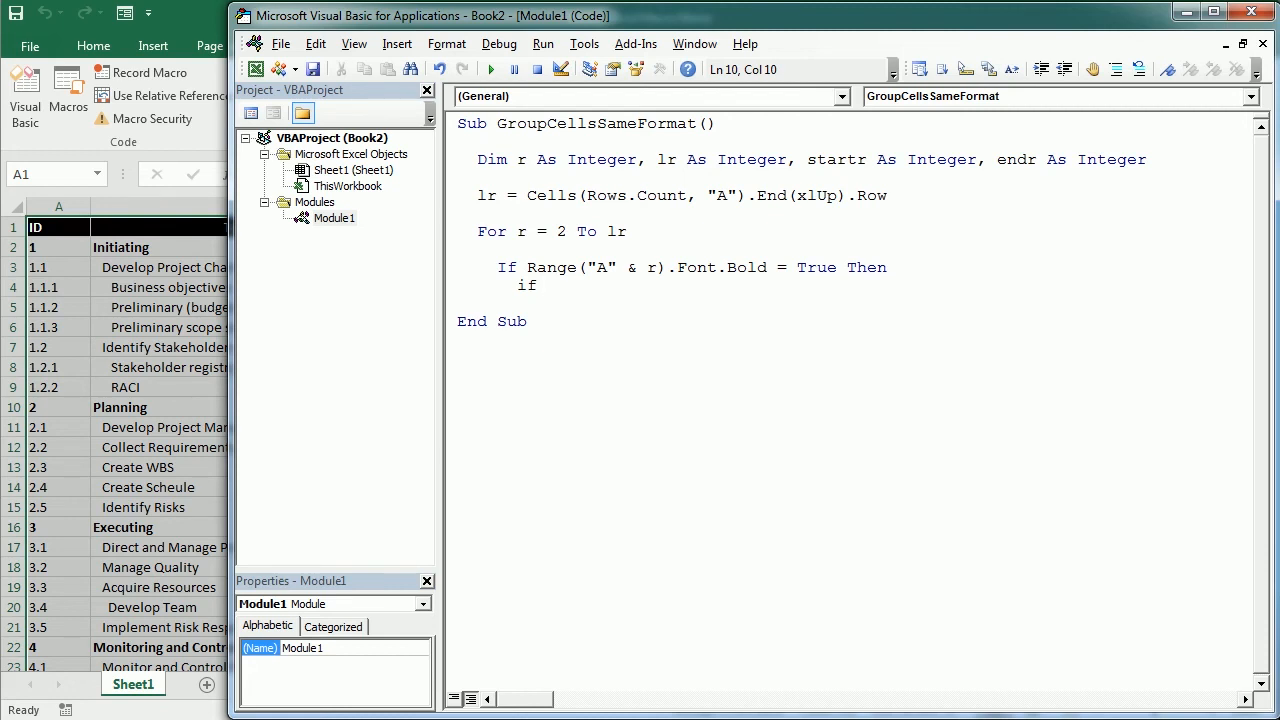
Add the nested If startr = 0 Then startr = r + 1 Else endr = r - 1.
text(startr=0)
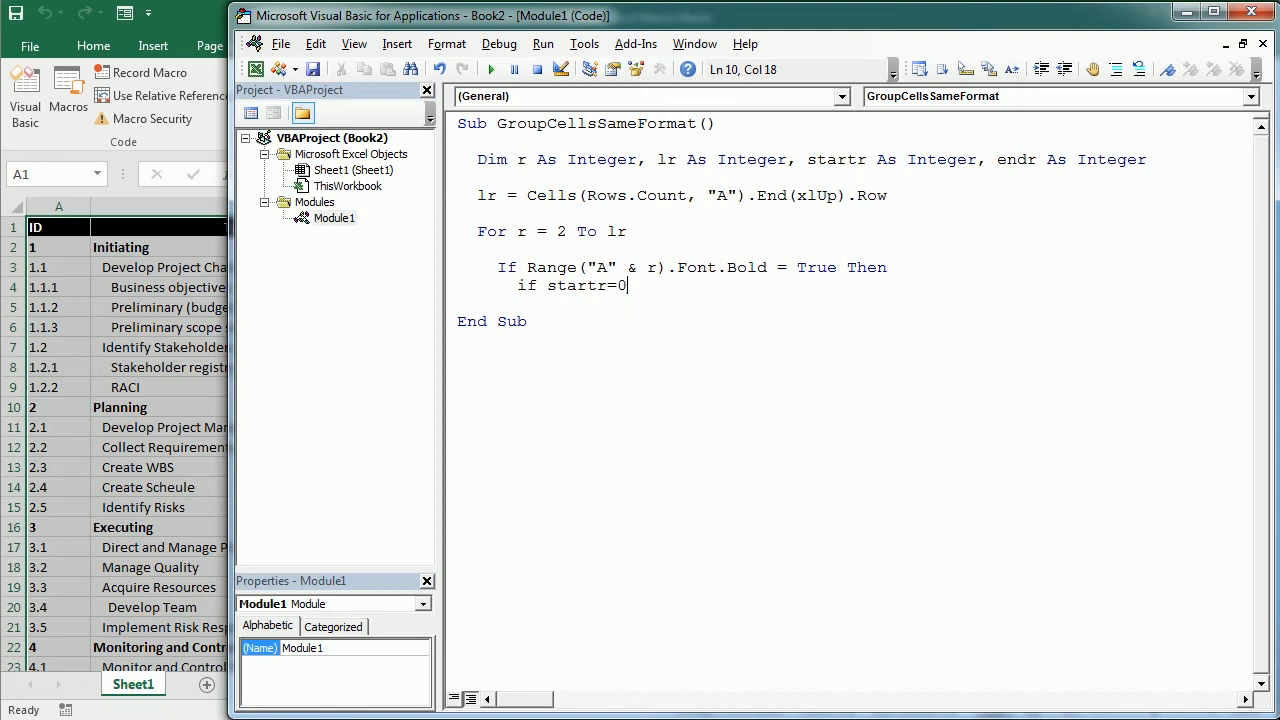
text(the)
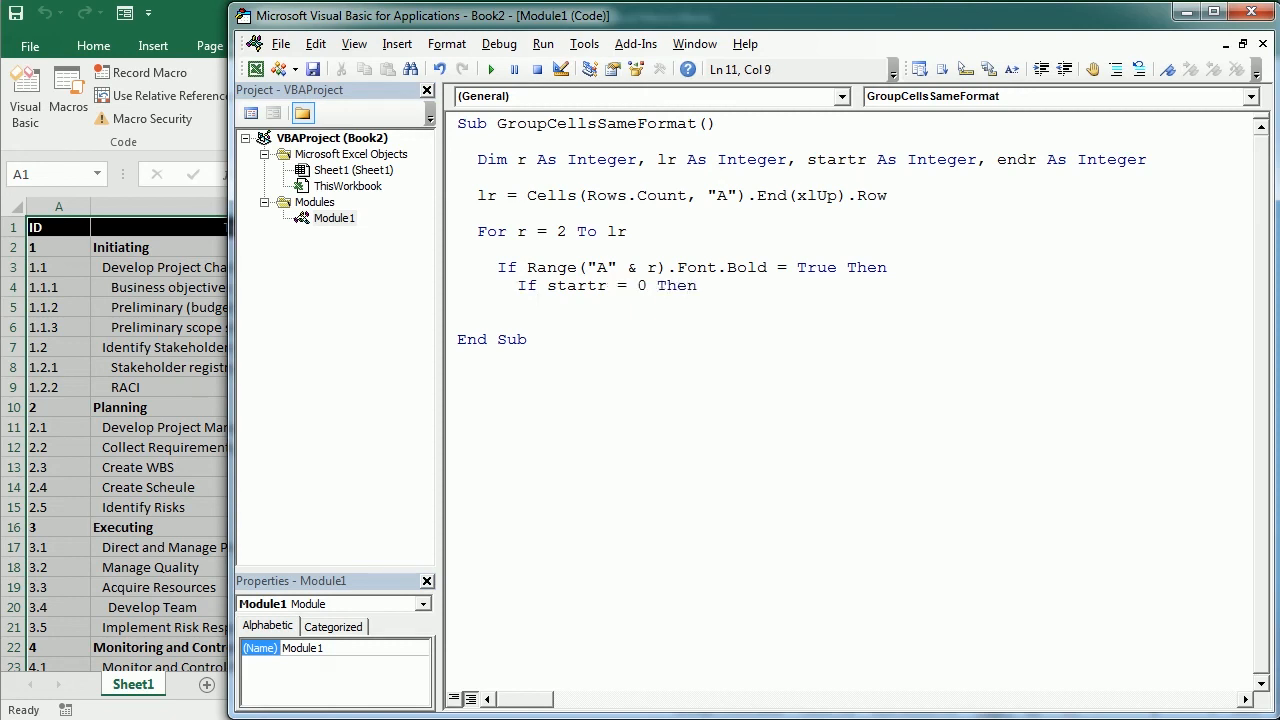
text(startr=)
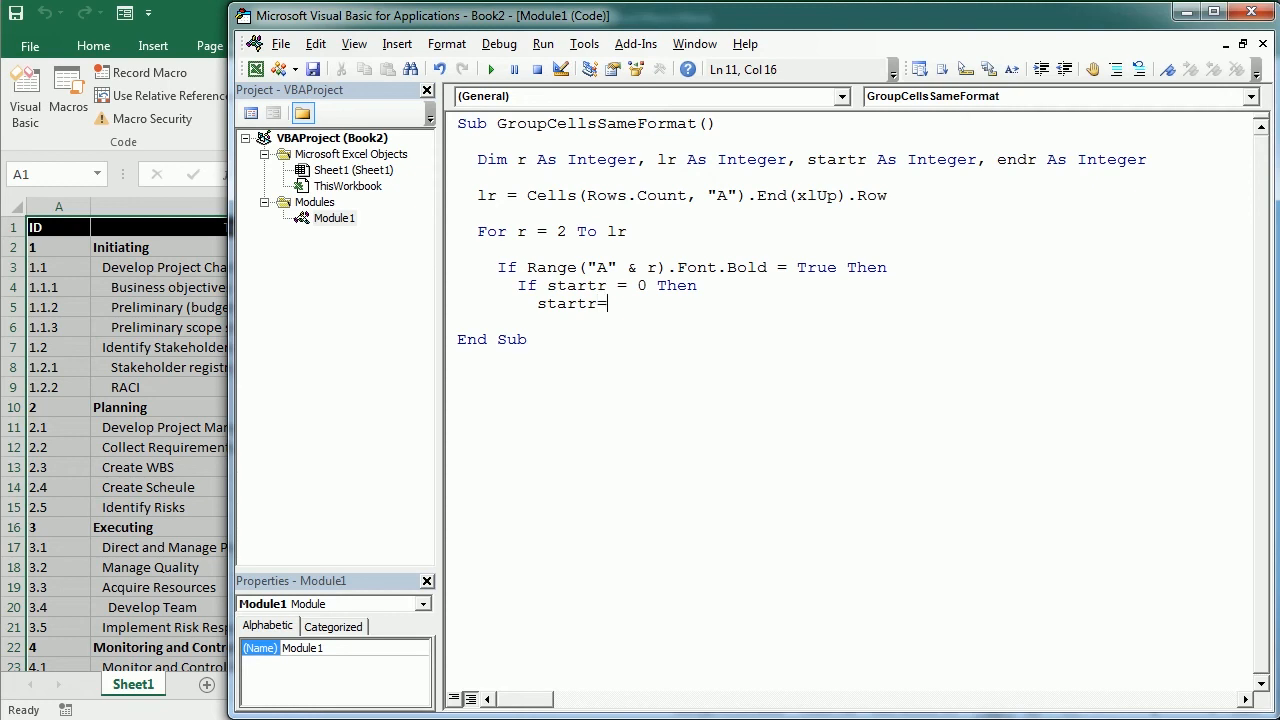
text(r+1)
text(else)
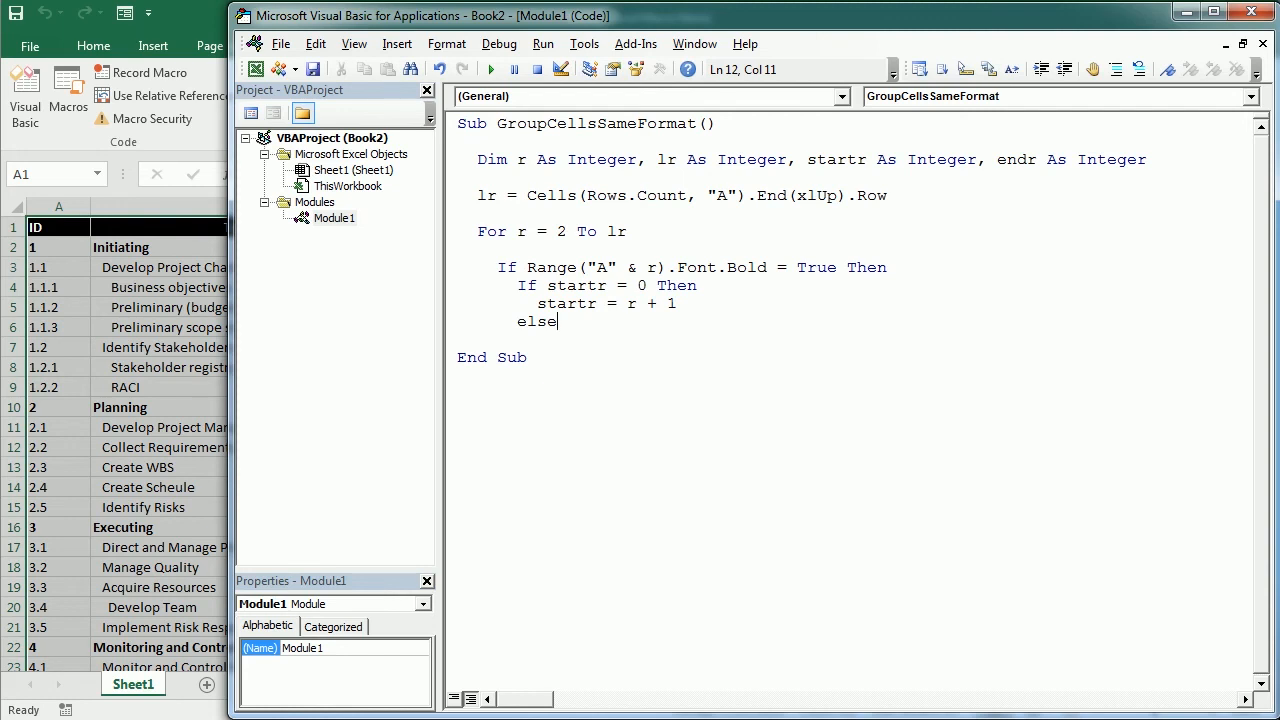
key(Return)
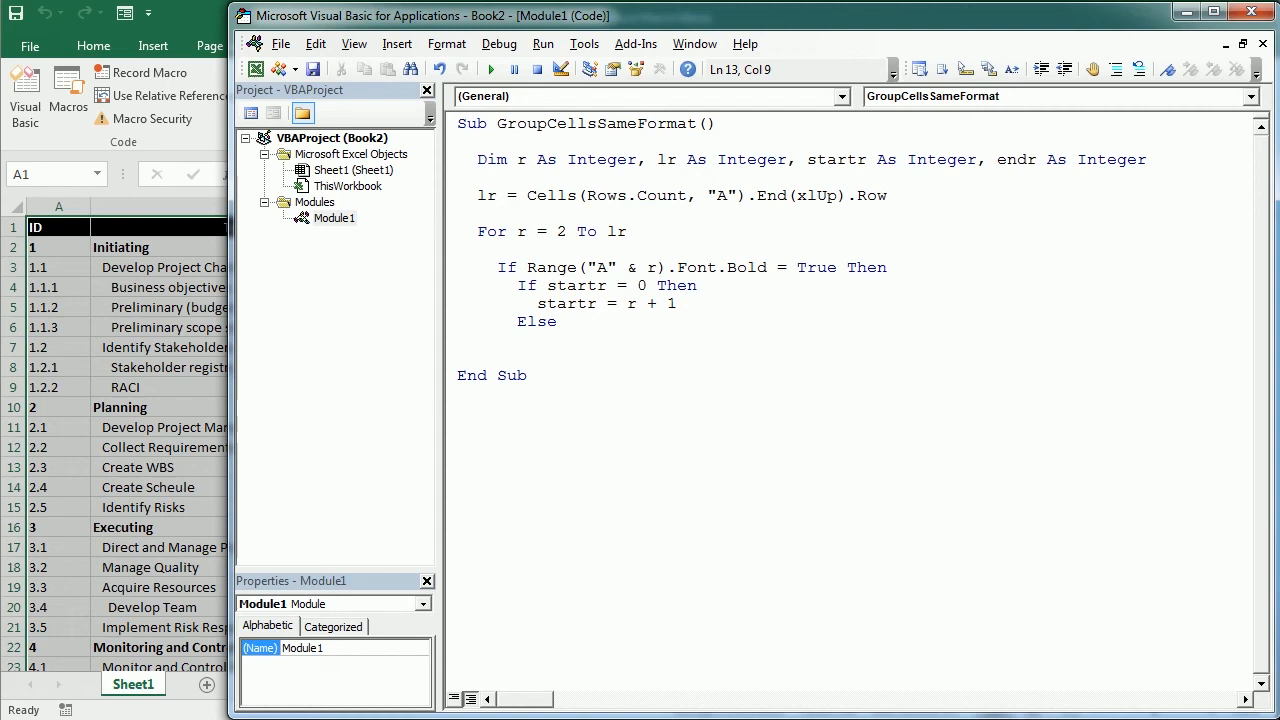
text(endr=)
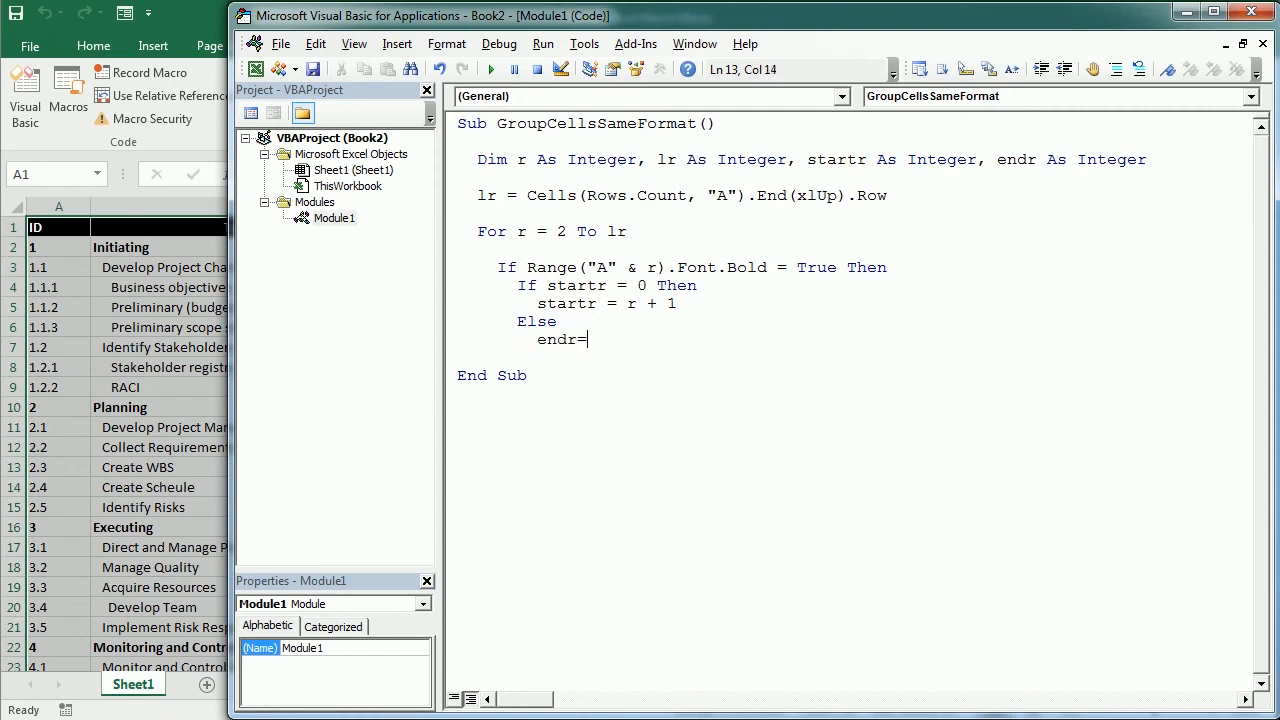
text(r-1)
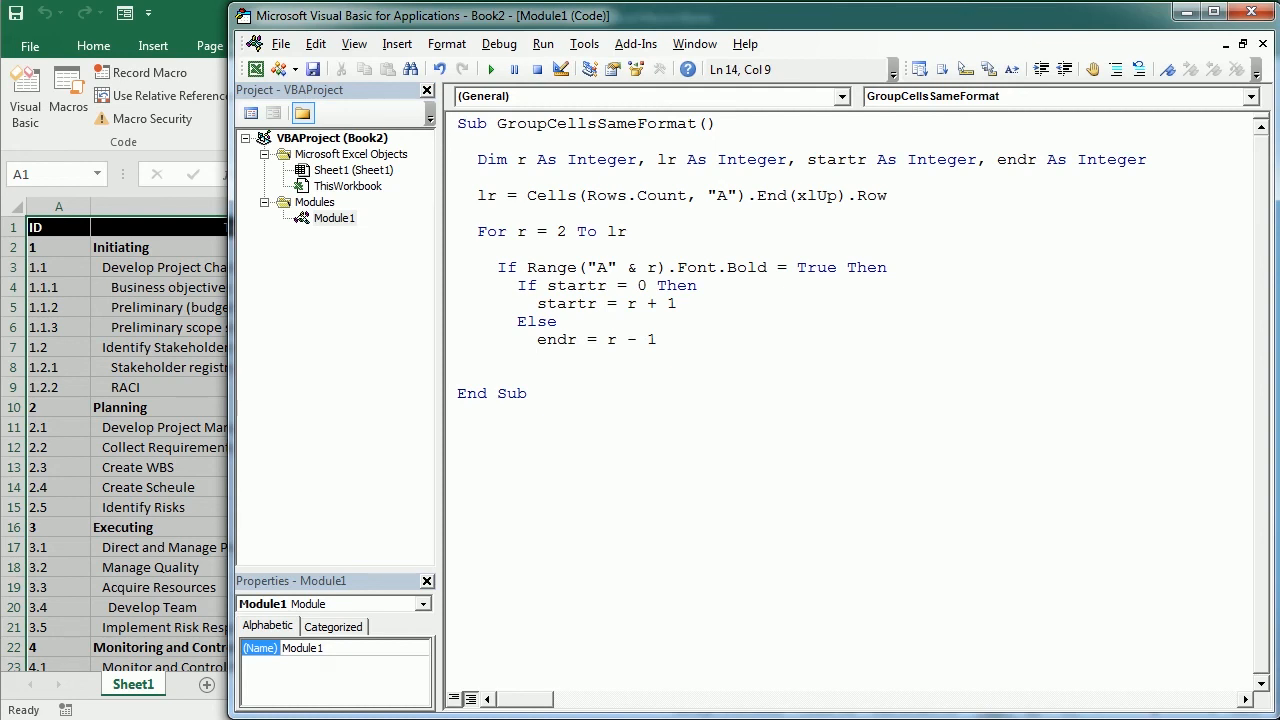
Write Range("A" & startr & ":A" & endr).Rows.Group to group the phase rows.
text(r)
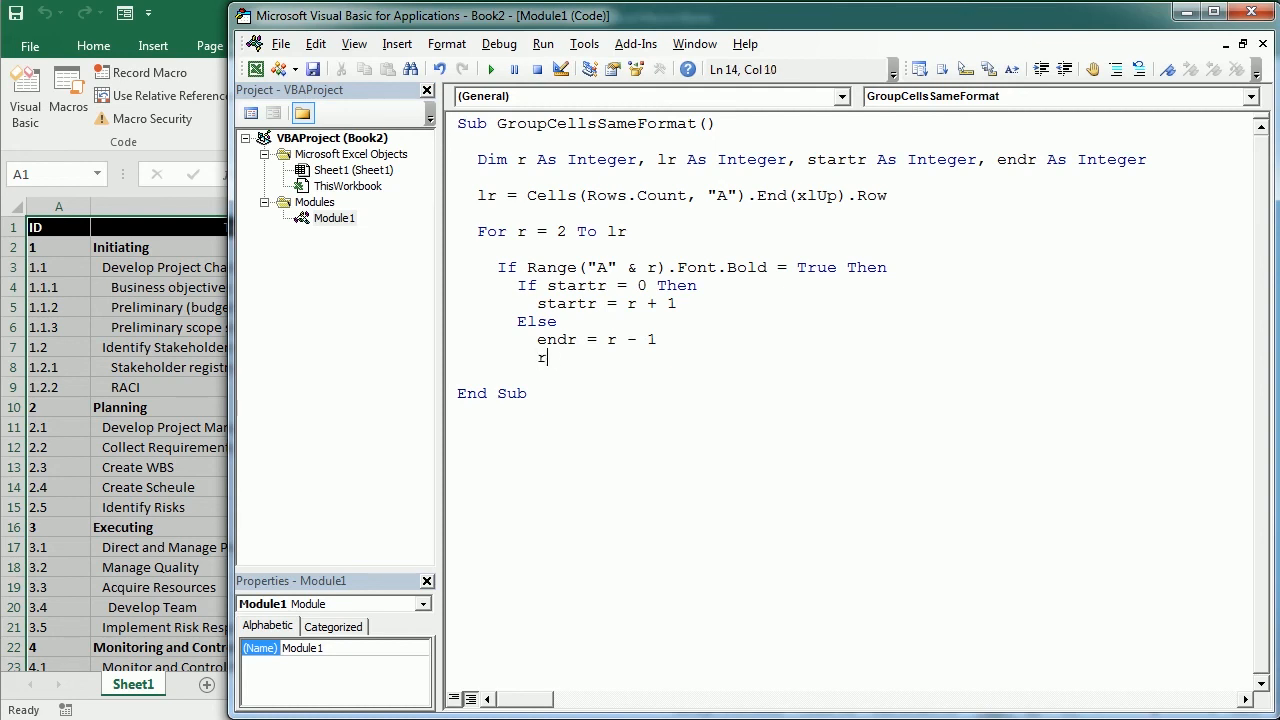
text(range ("A")
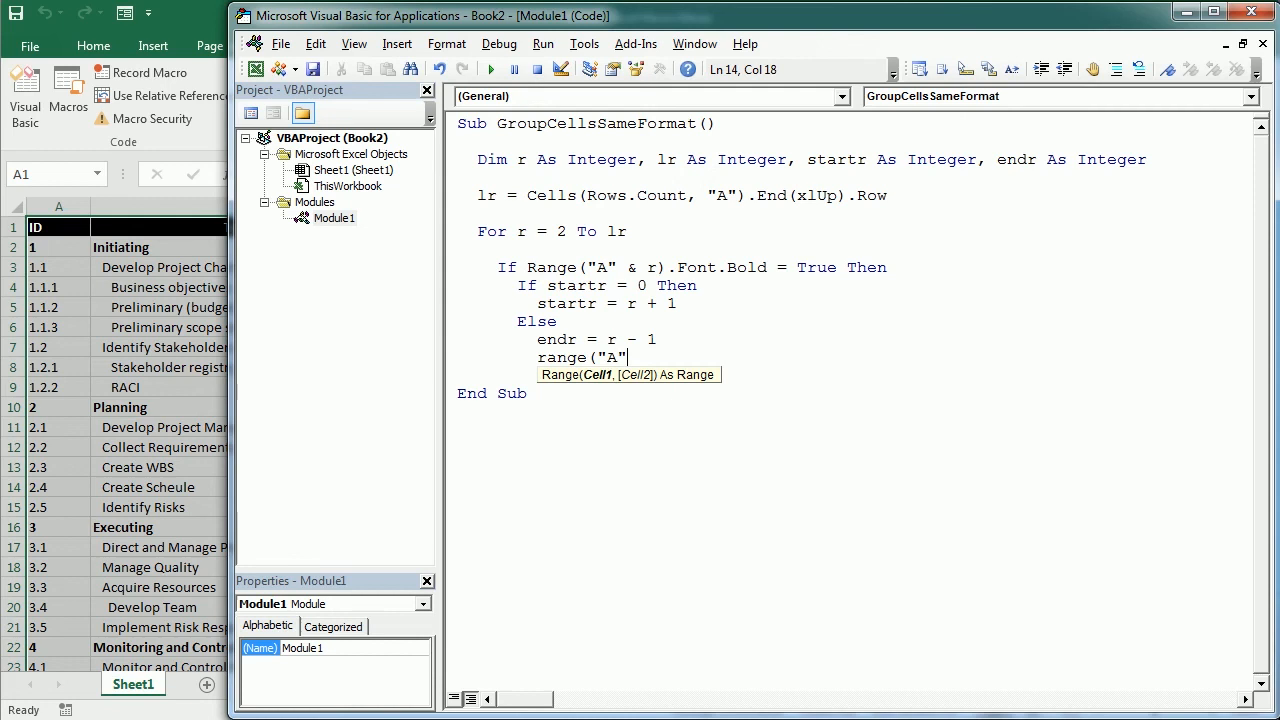
text(& startr)
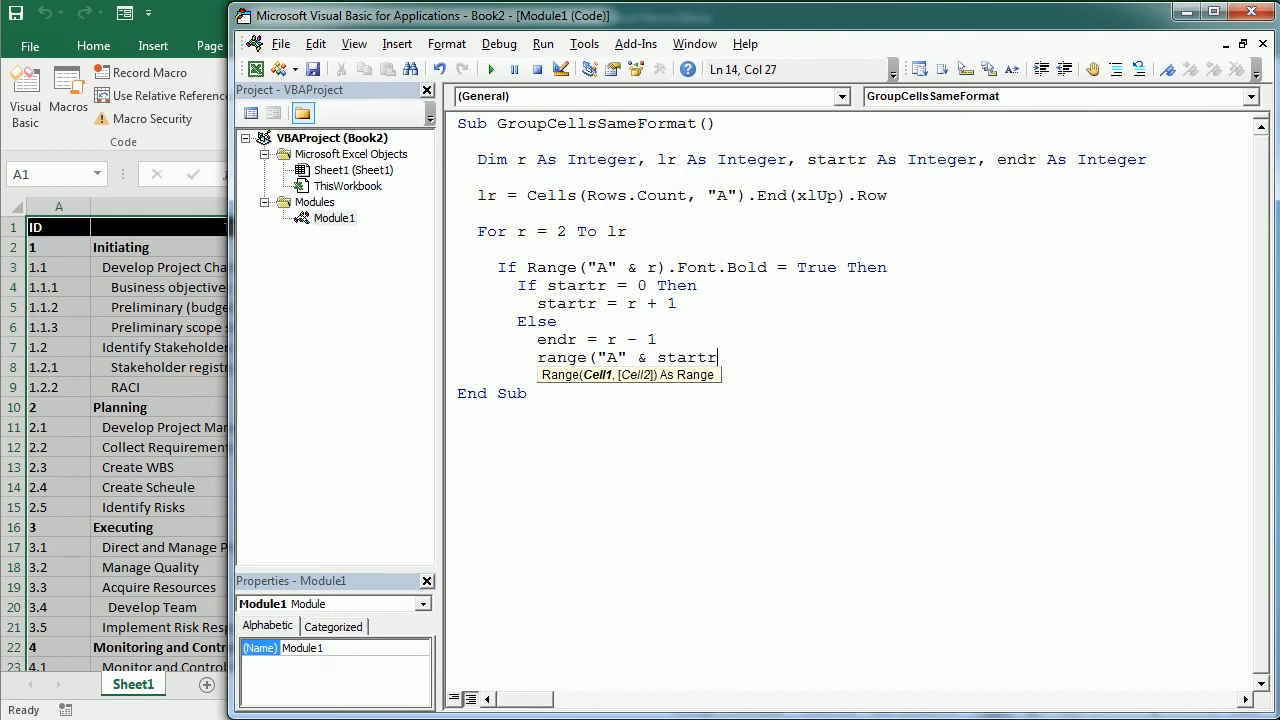
text(& :)
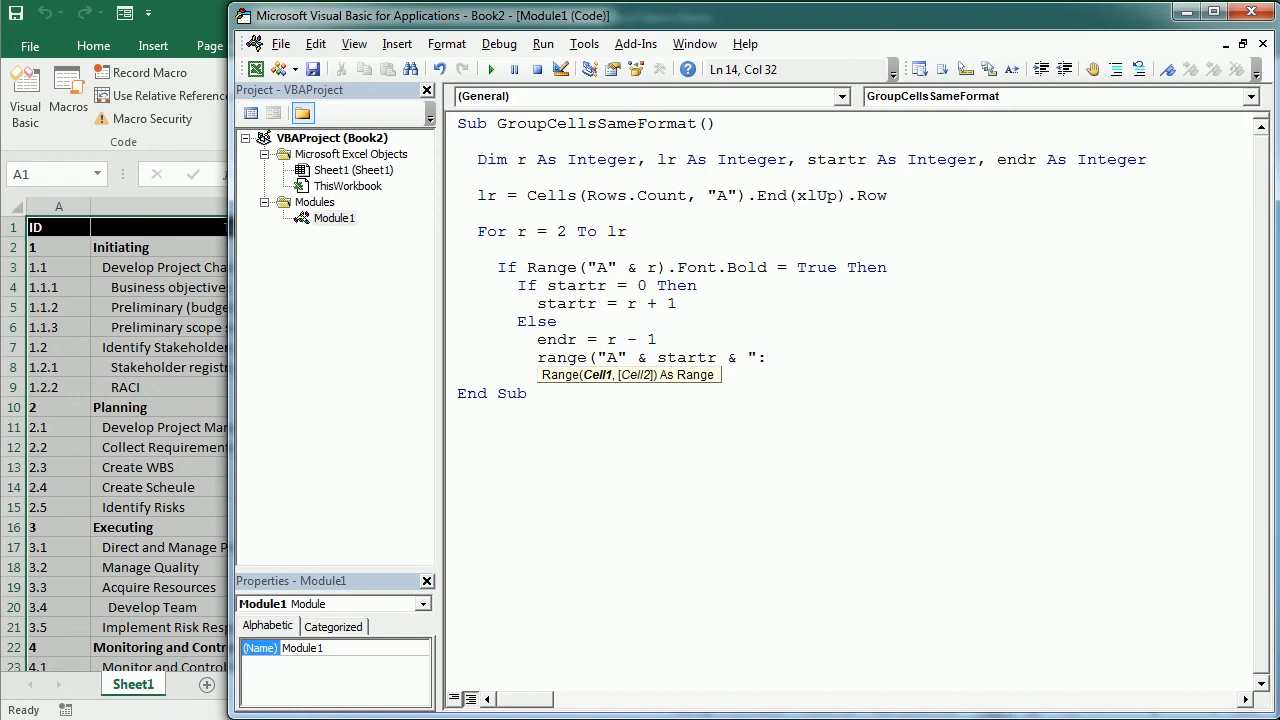
text(A")
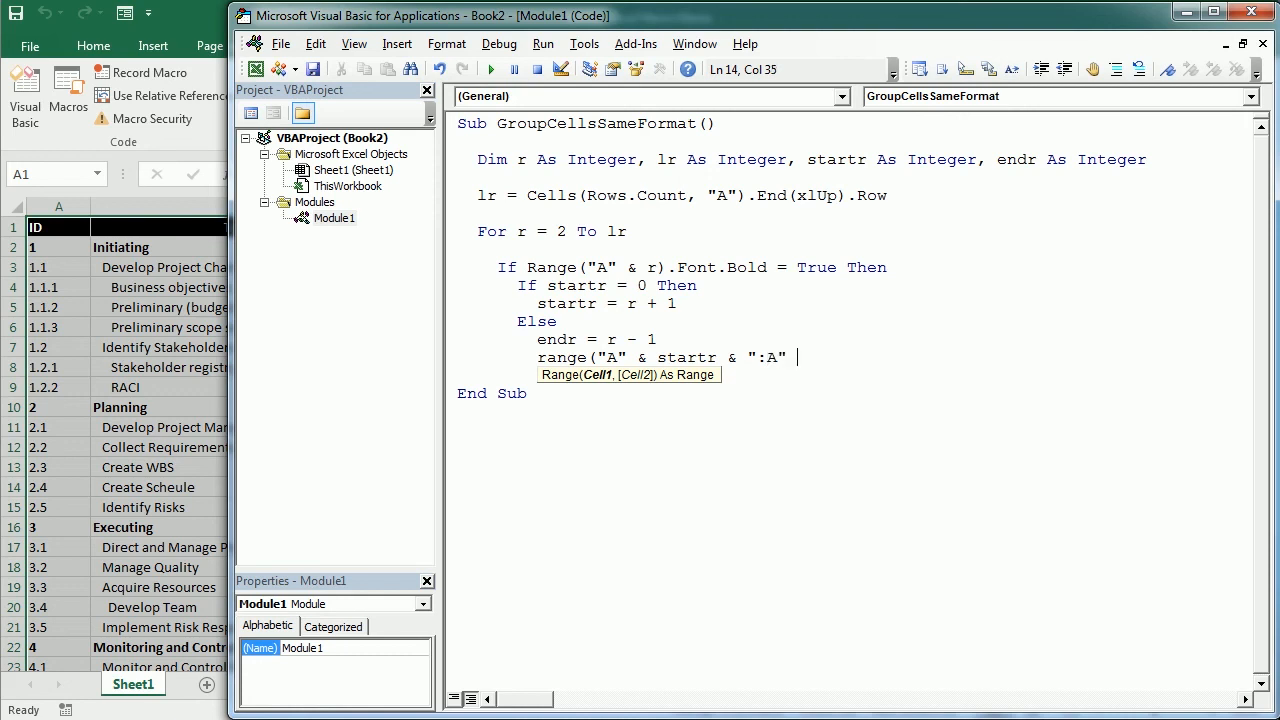
text(& endr)
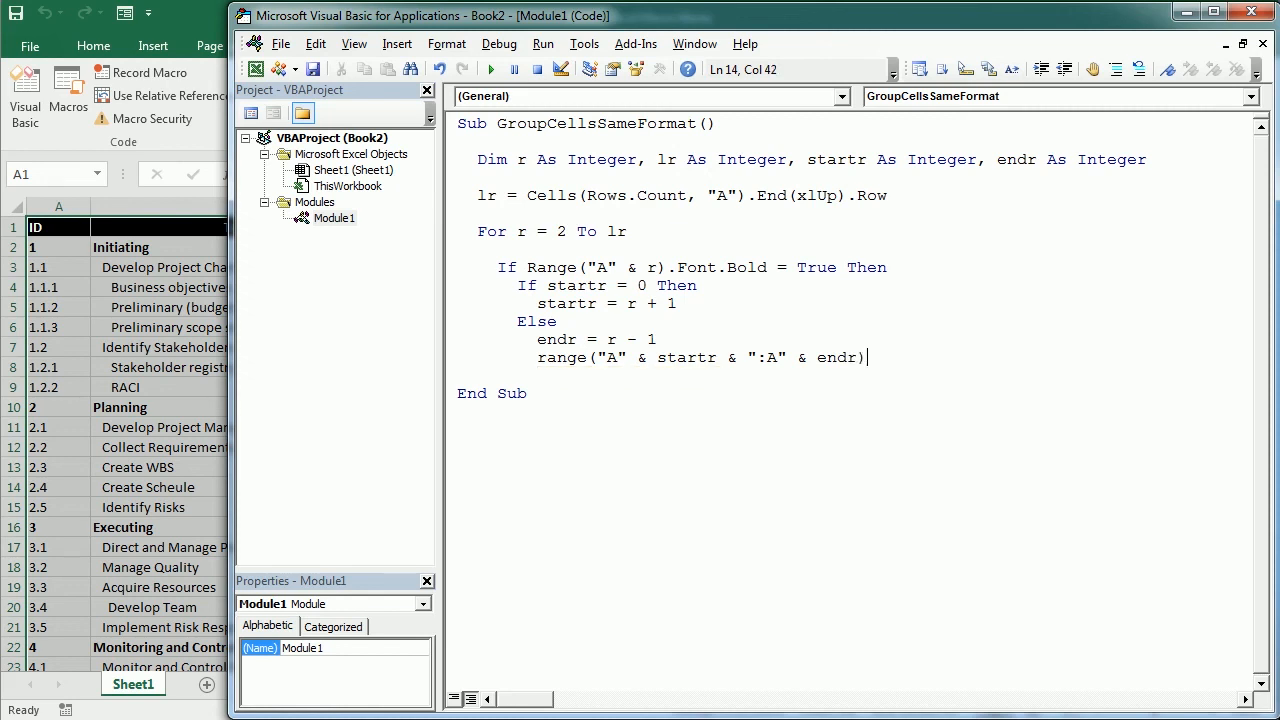
text(.rows)
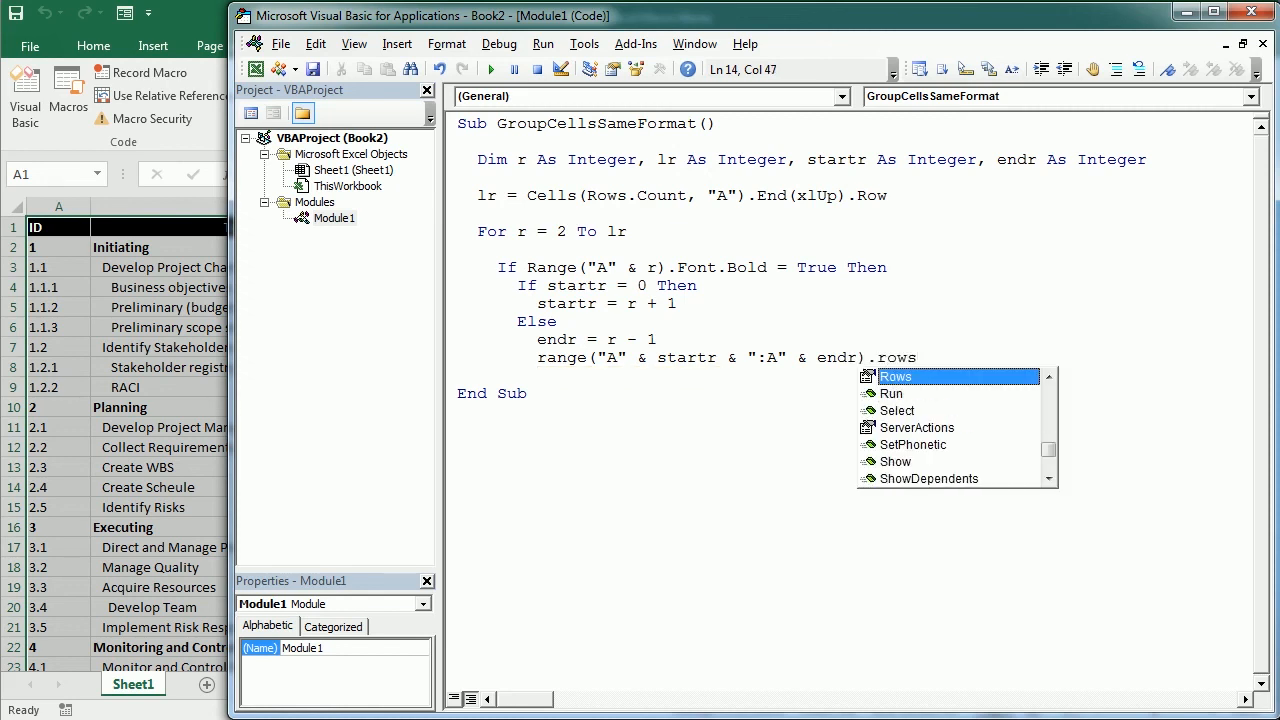
text(.group)
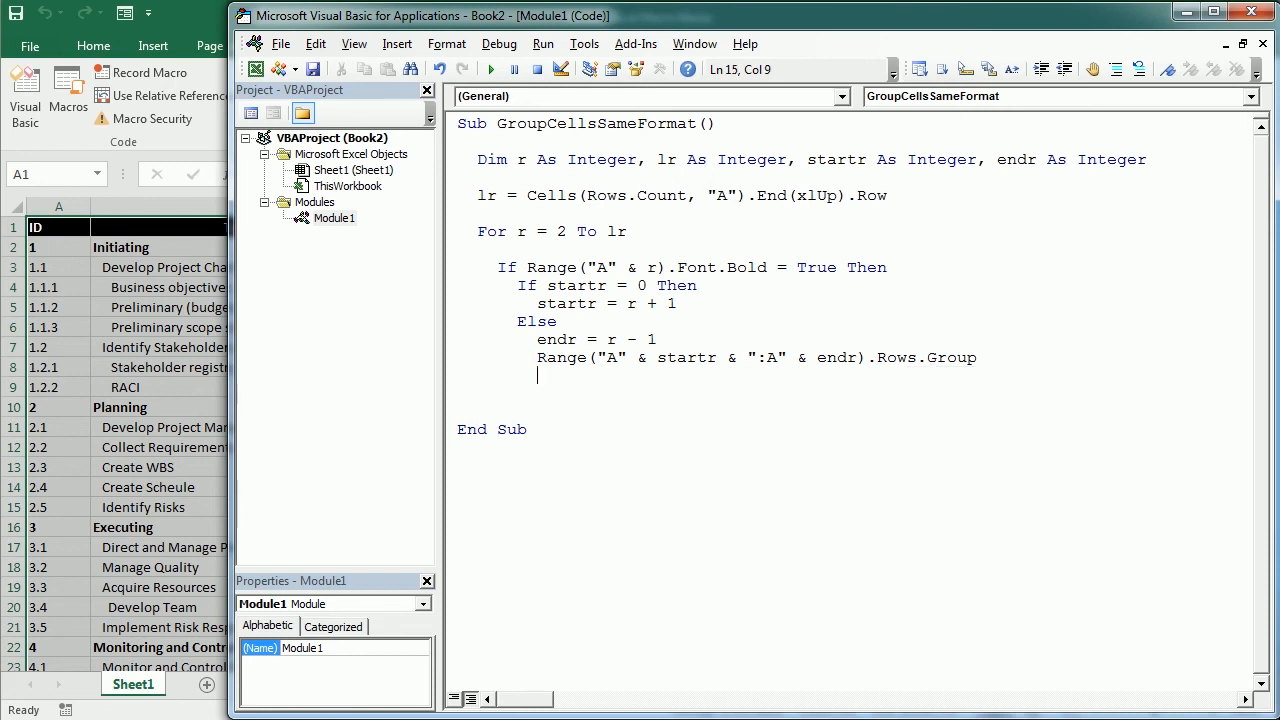
Reset startr = r + 1, close both Ifs and end the loop with Next r.
text(start)
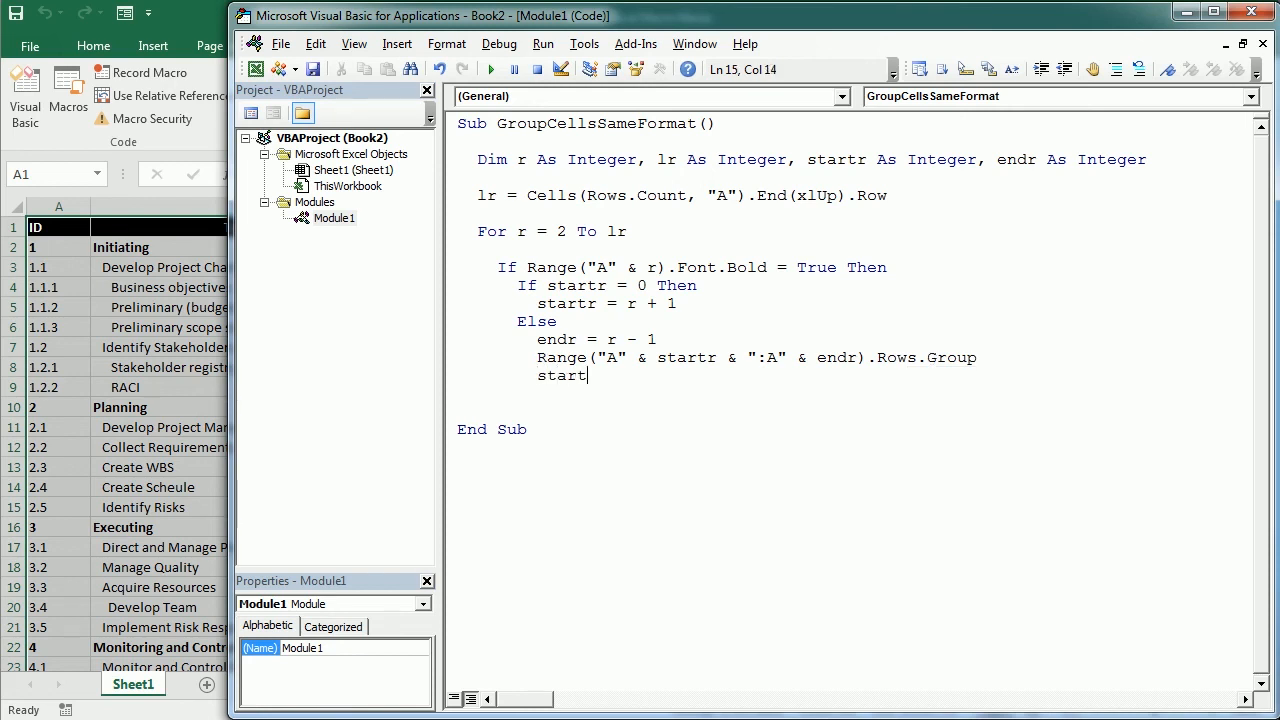
text(r=r)
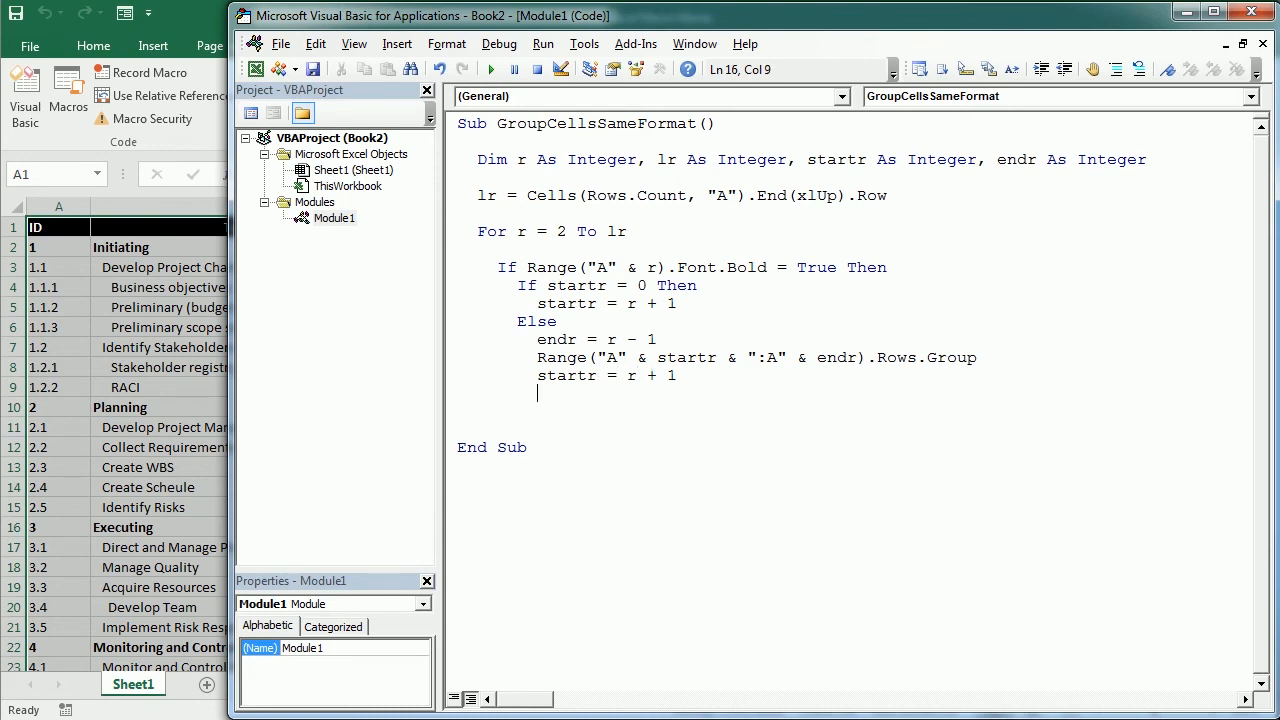
text(End If)
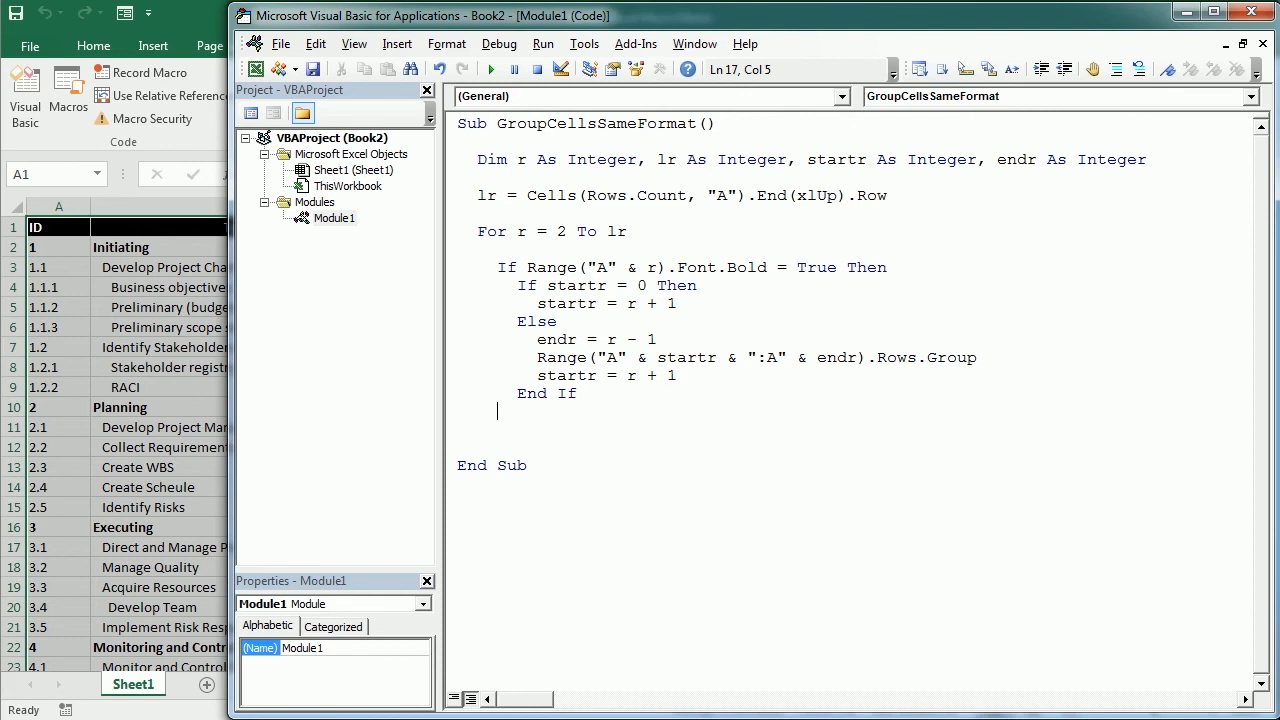
text(end if)
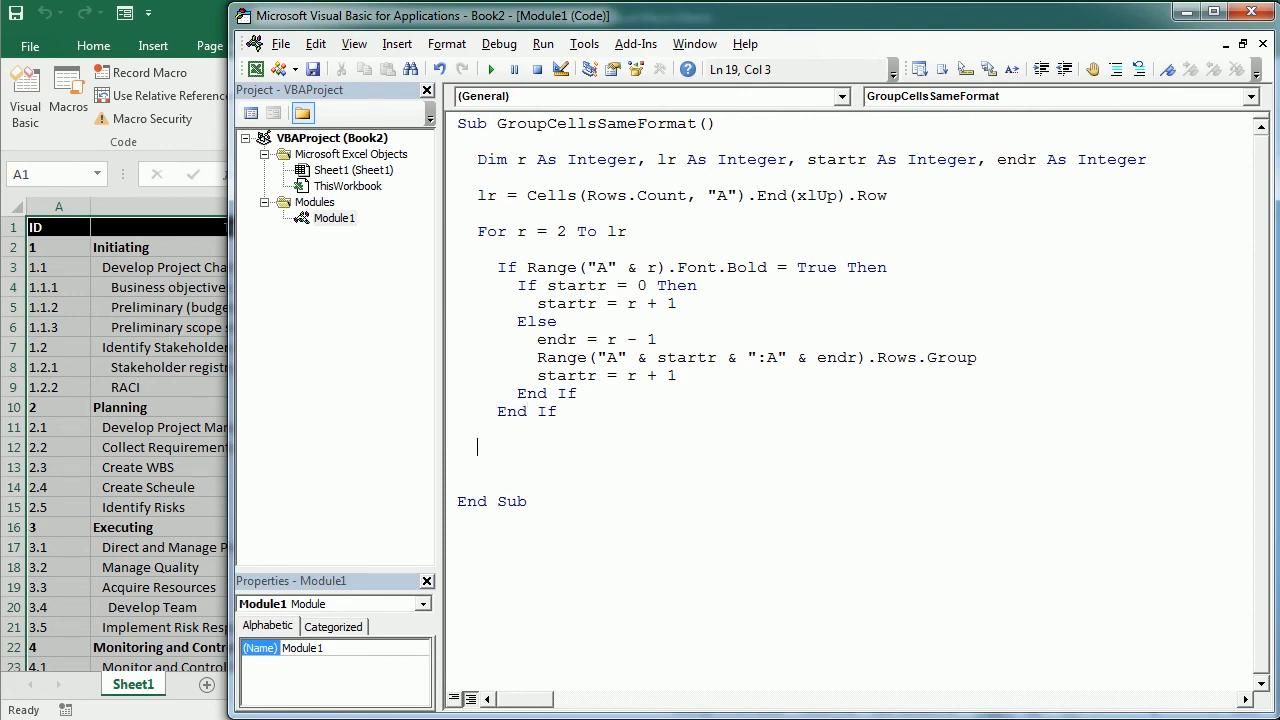
text(next r)
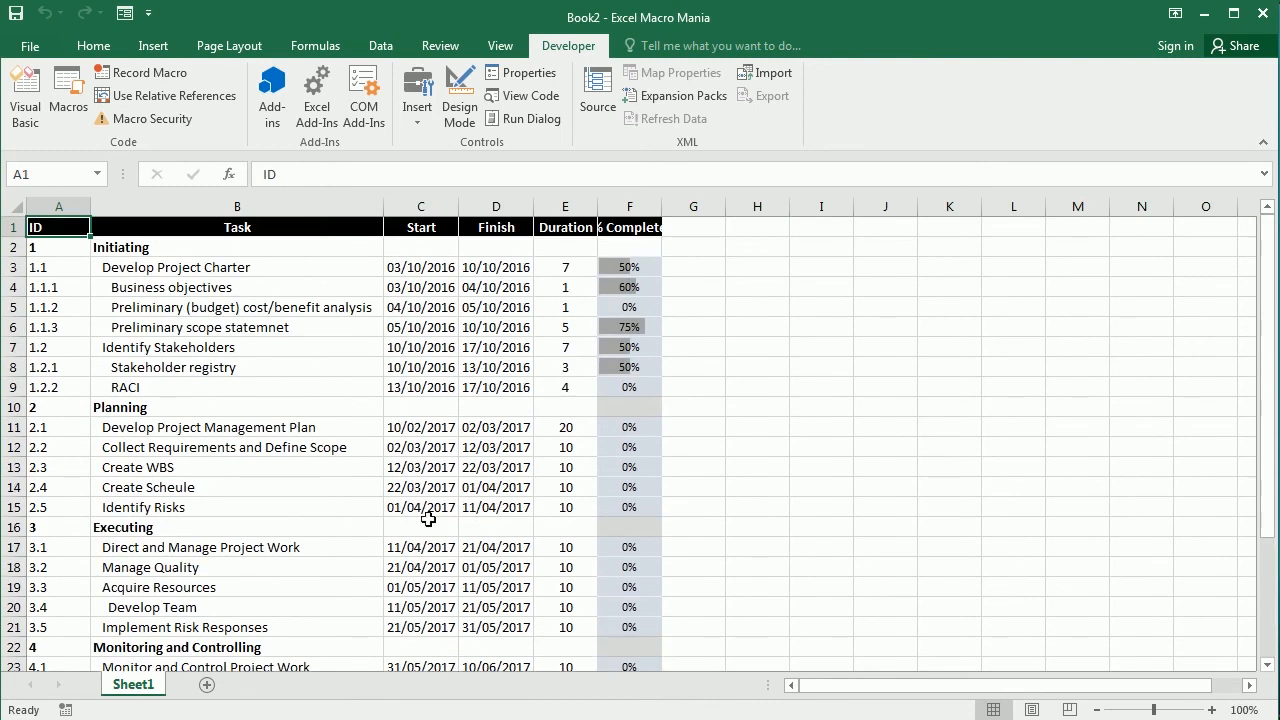
After Next r, write Range("A" & startr & ":A" & lr).Rows.Group for the final phase.
click(24, 96)
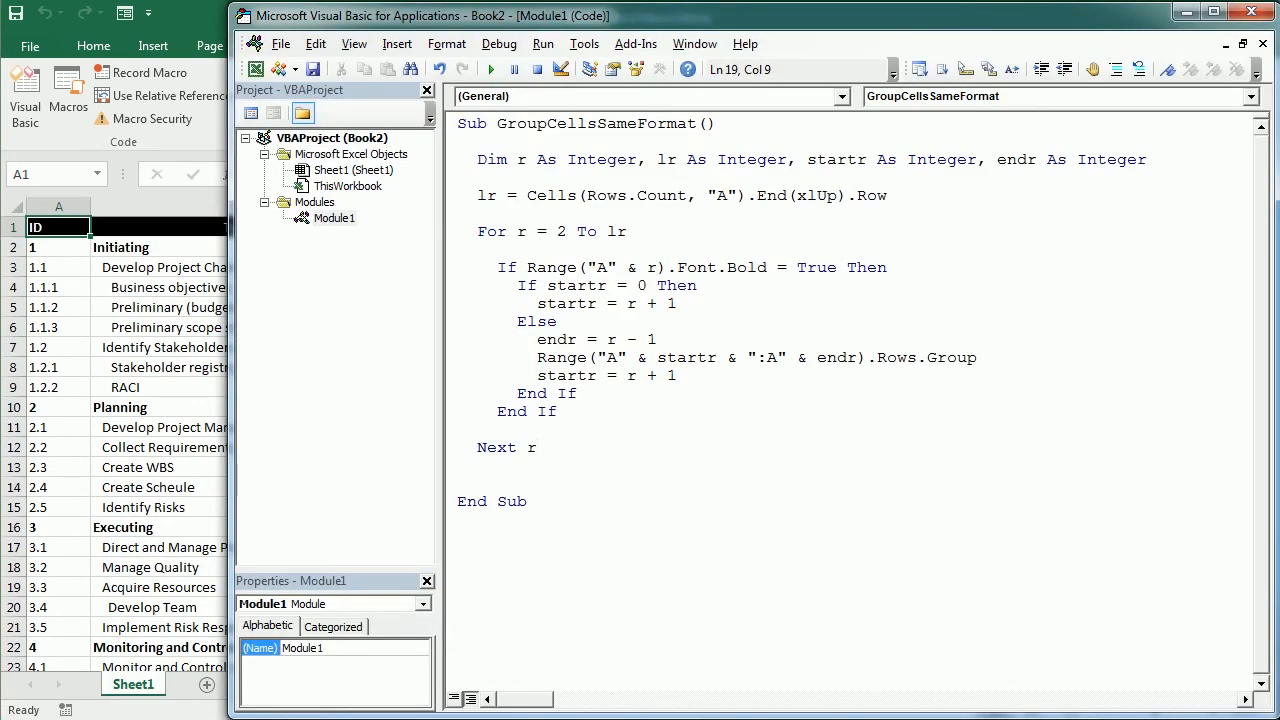
click(480, 464)
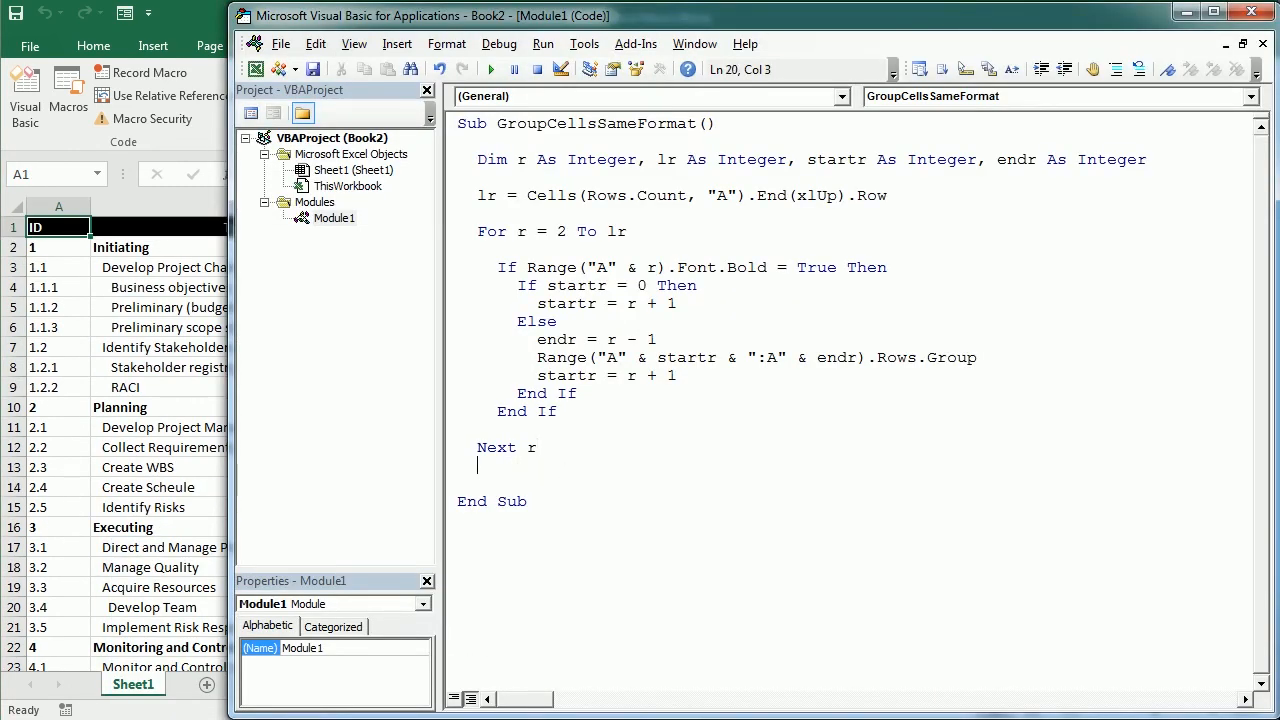
text(range ()
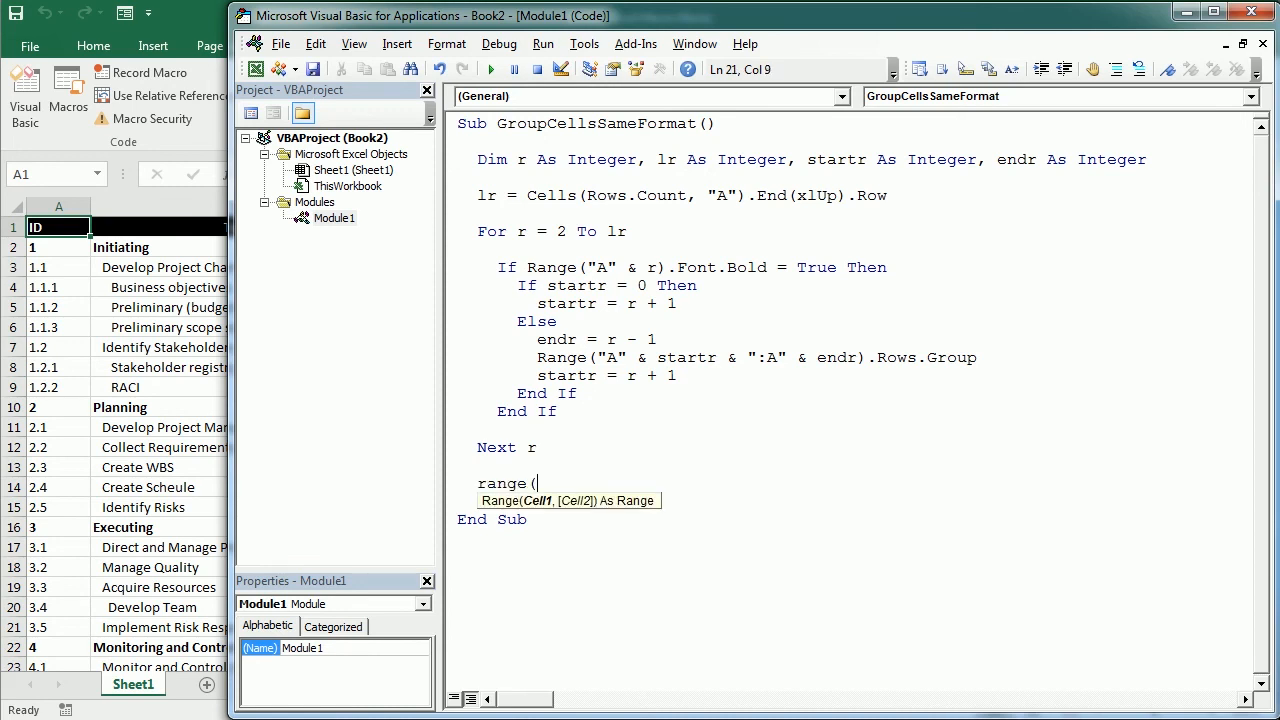
text("A" &)
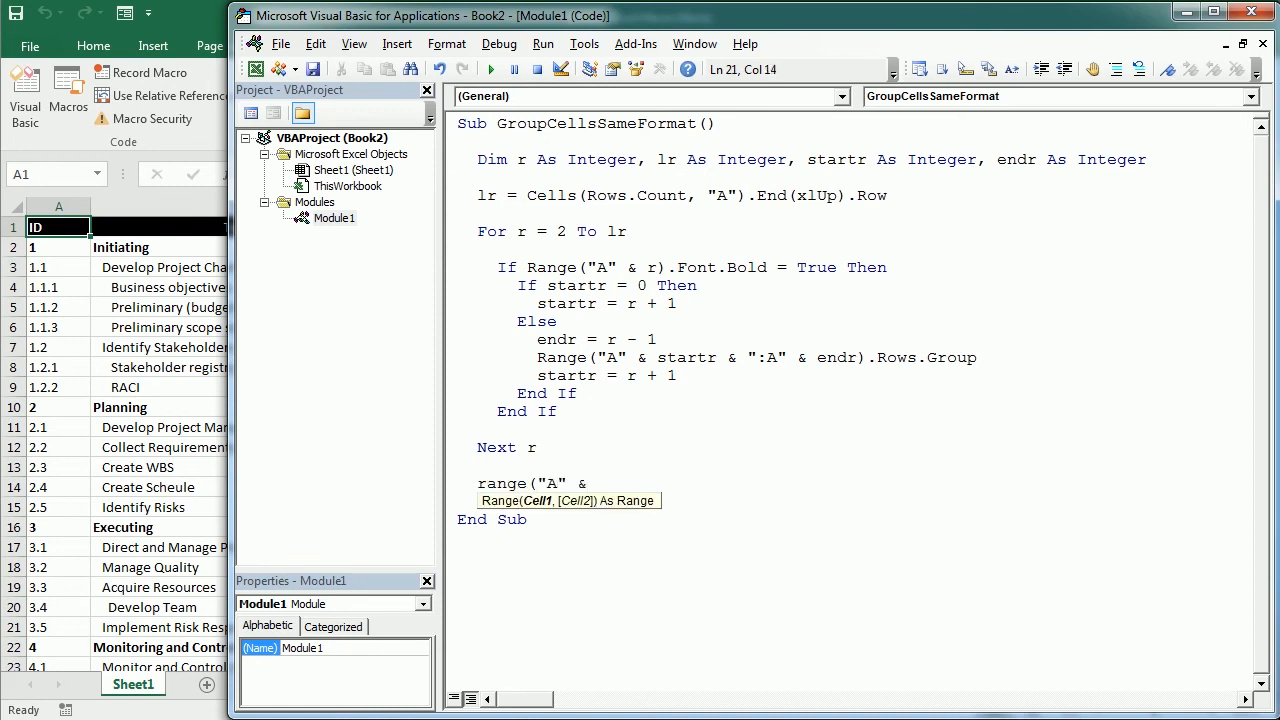
text(startr)
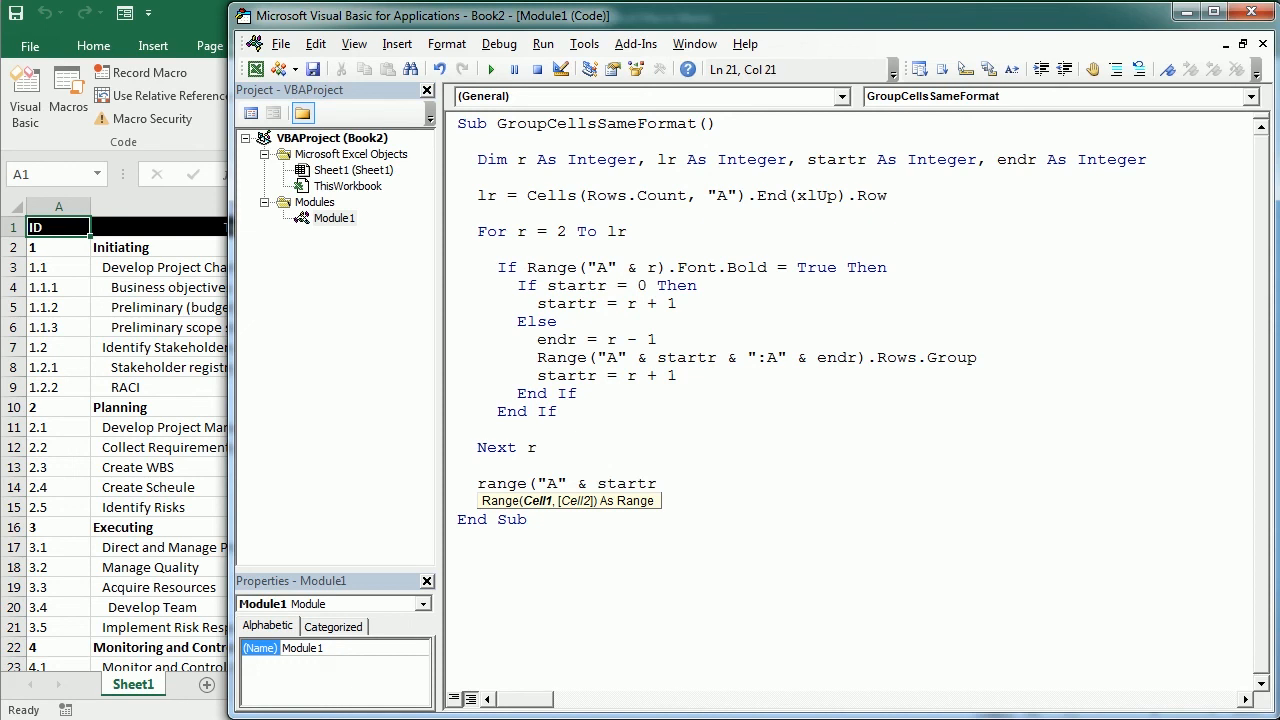
text(& ":)
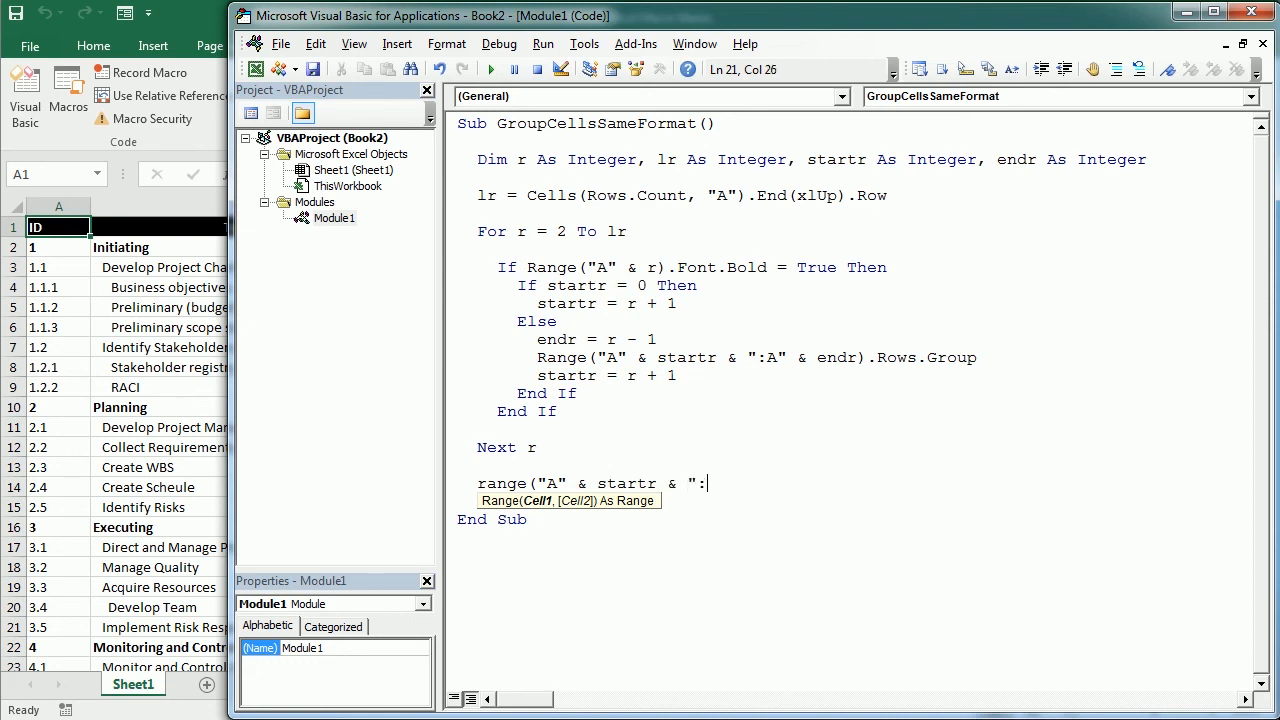
text(A")
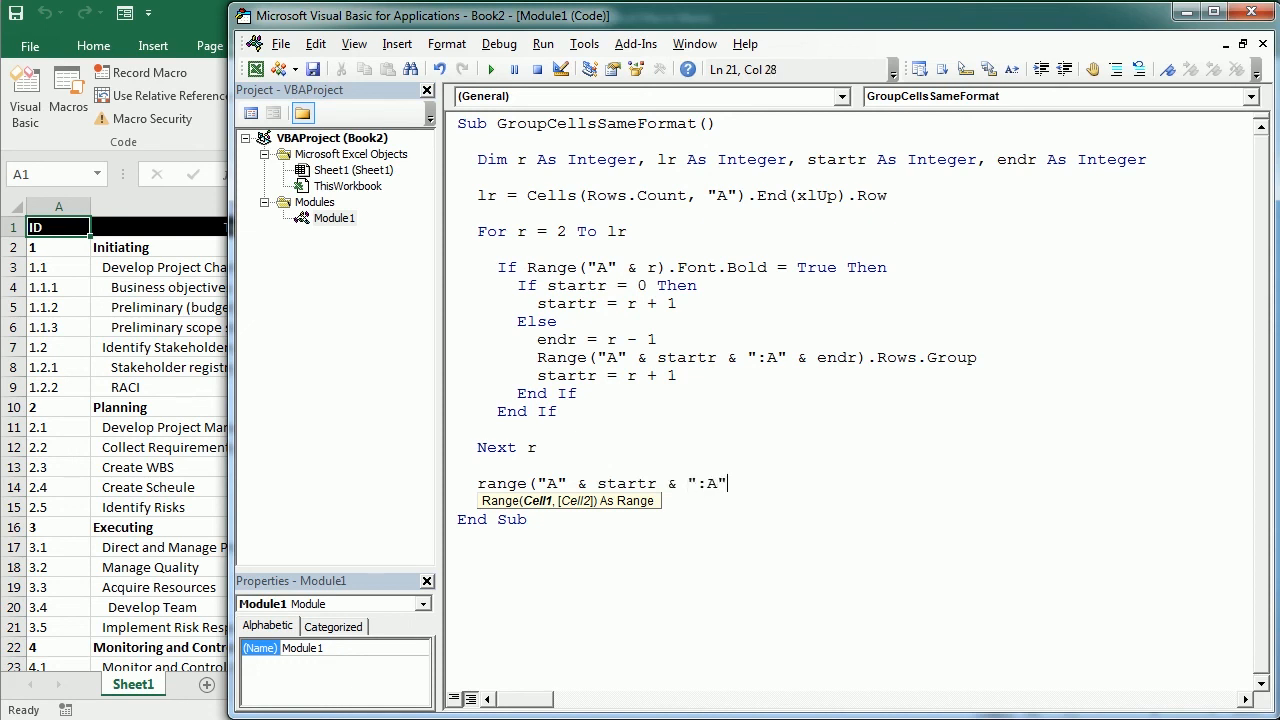
text(& lr)
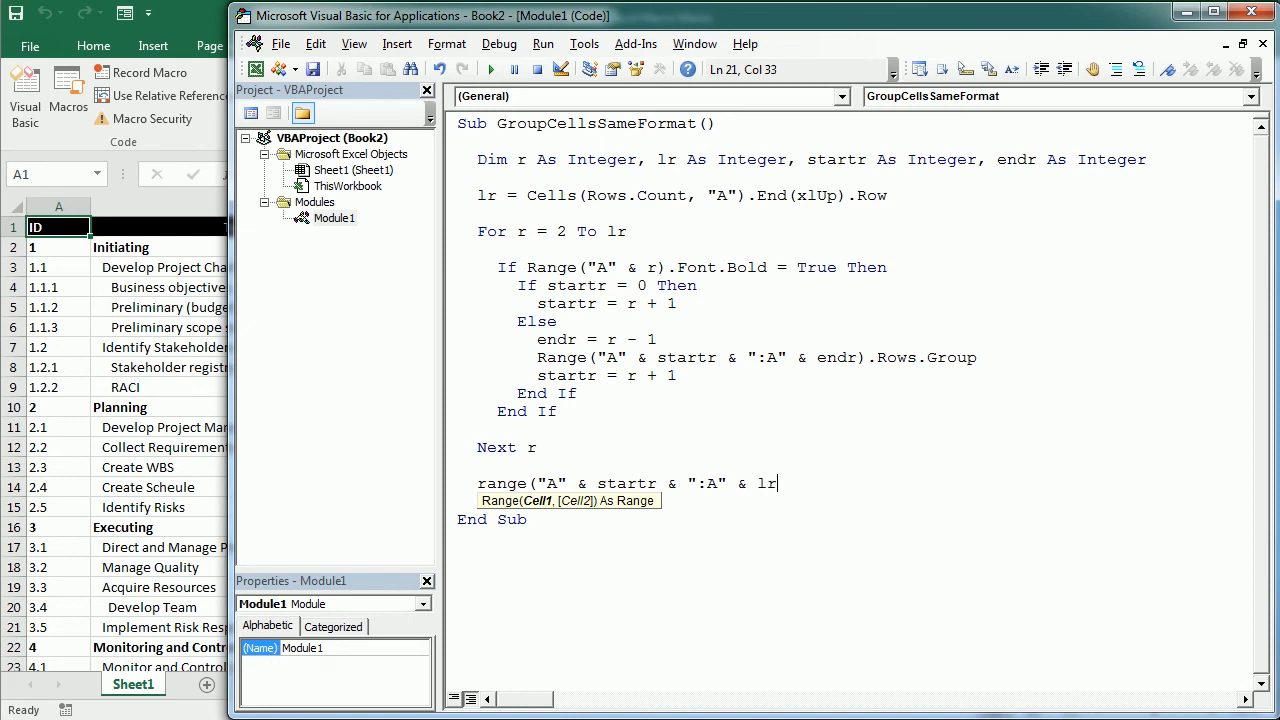
text(.rows.Group)
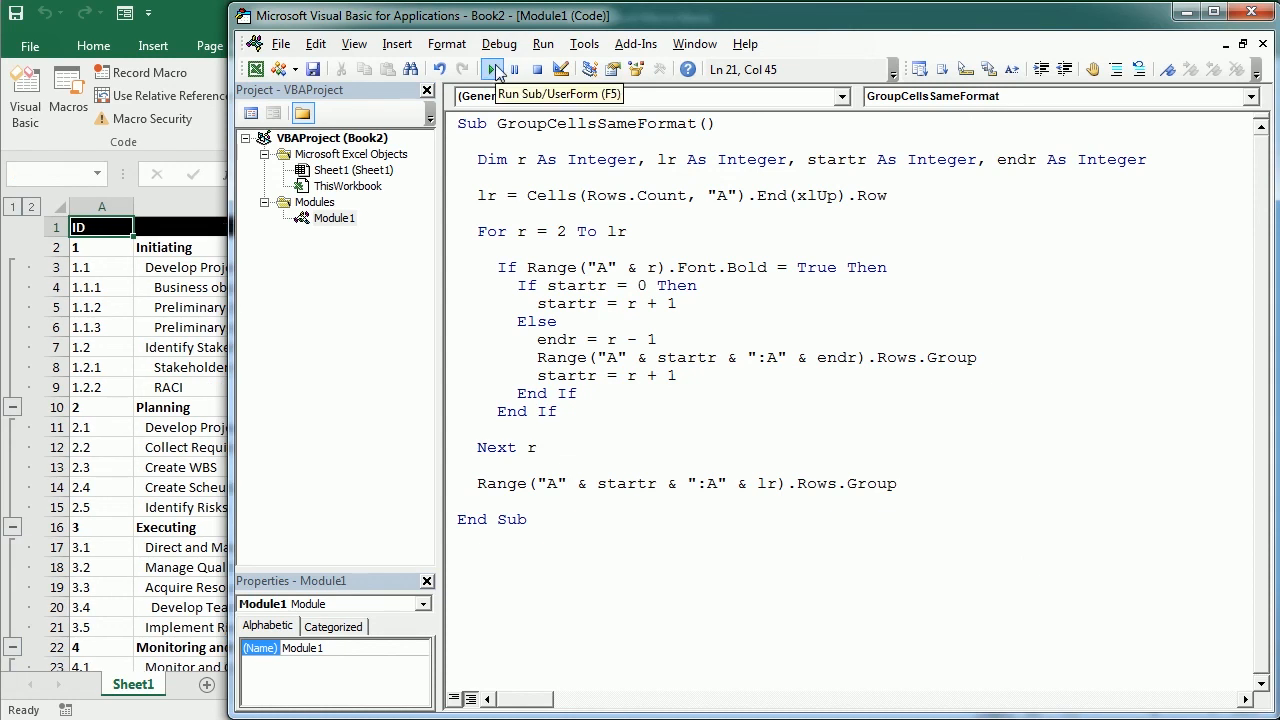
click(492, 68)
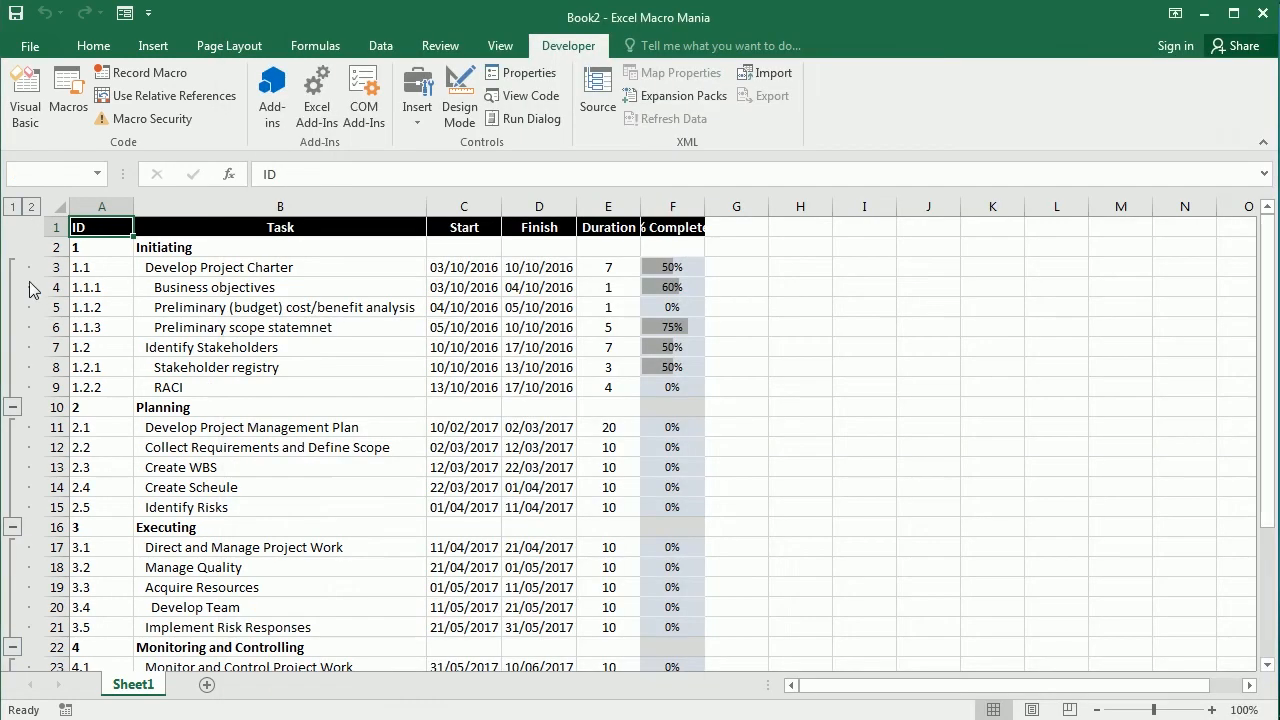
click(12, 268)
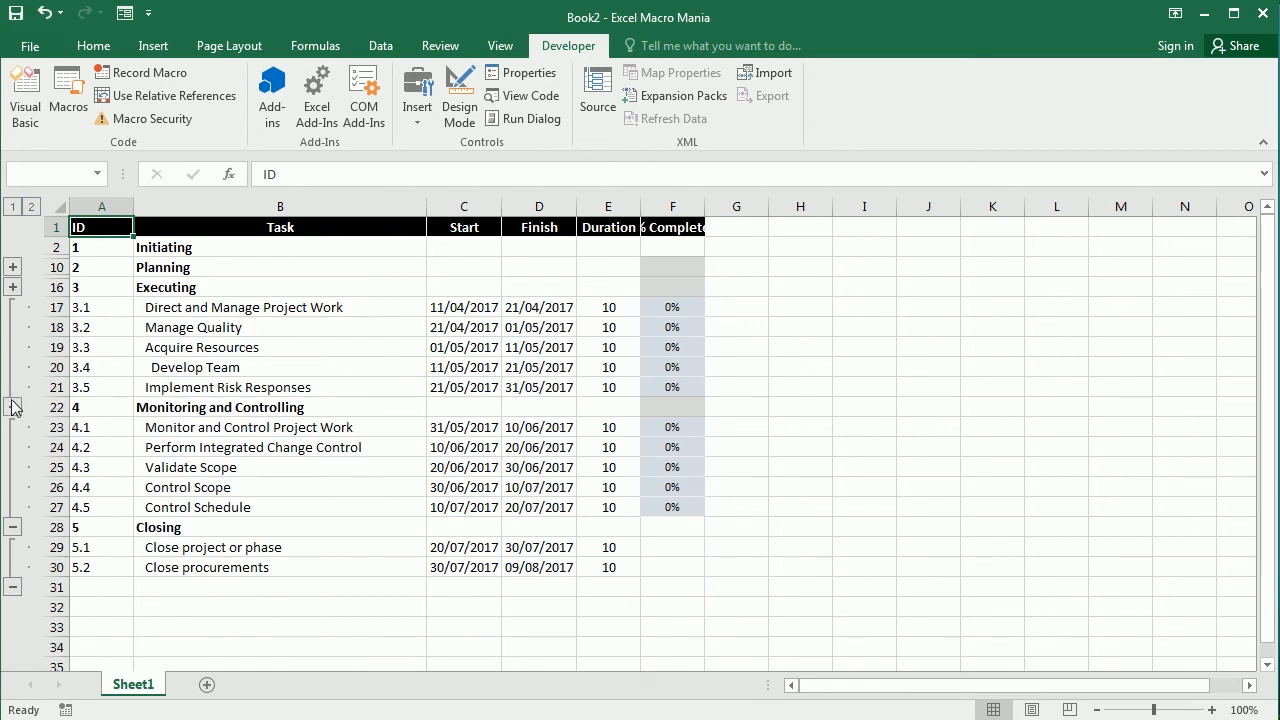
click(12, 308)
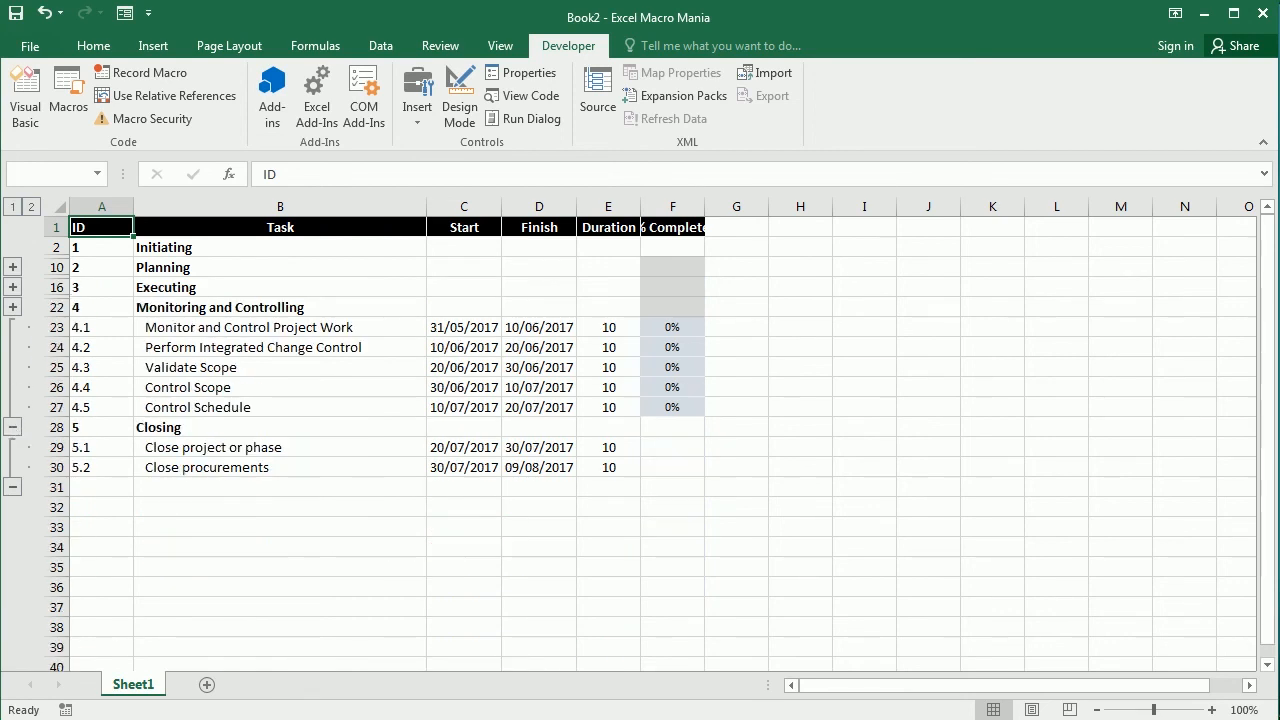
click(12, 206)
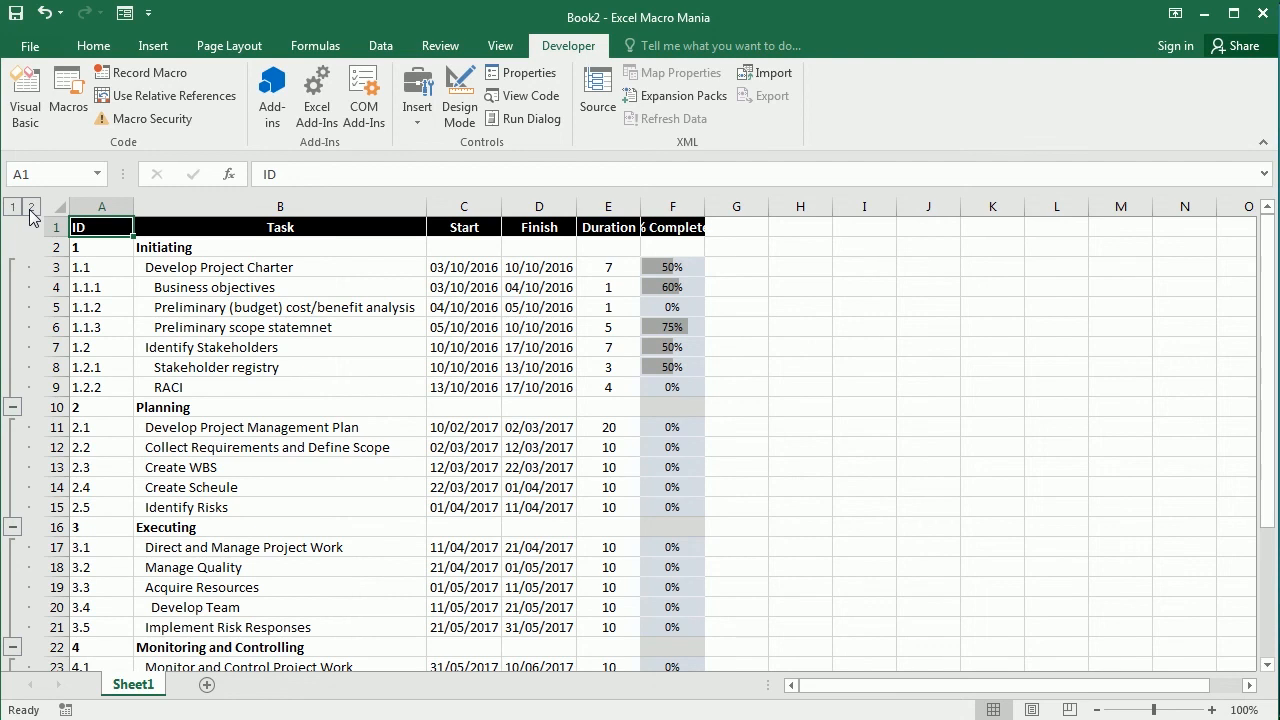
click(12, 268)
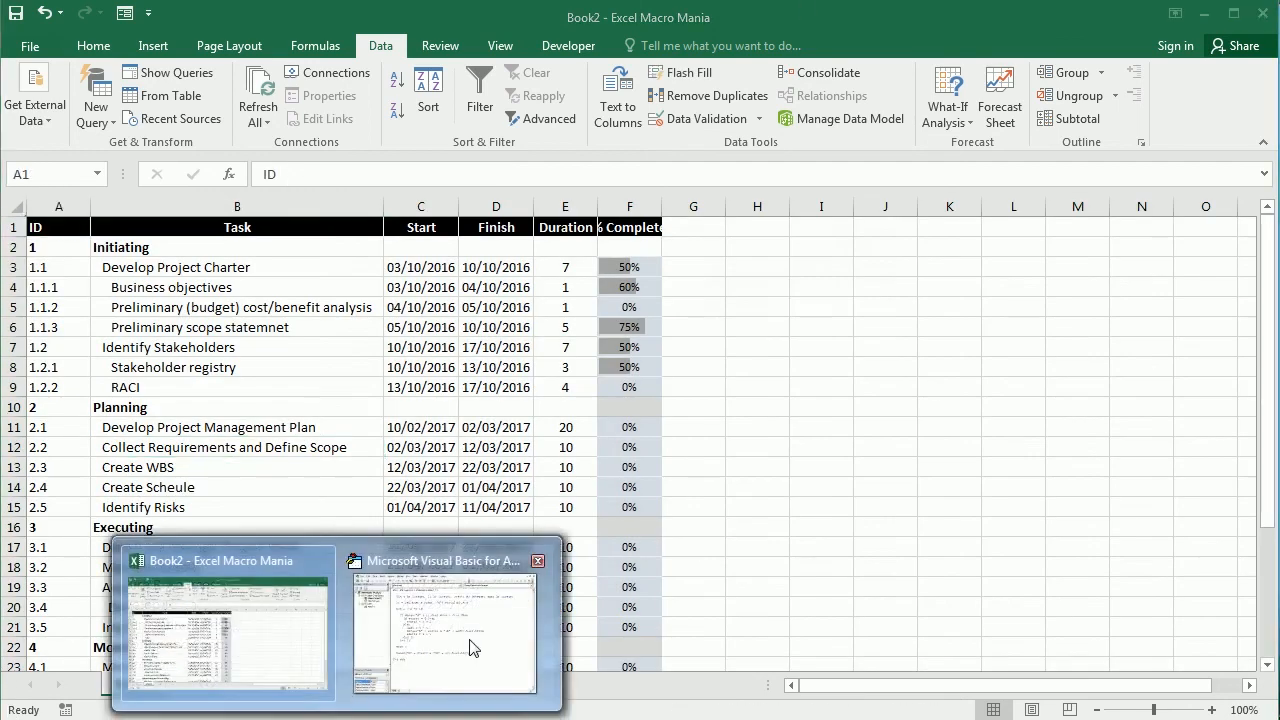
click(444, 624)
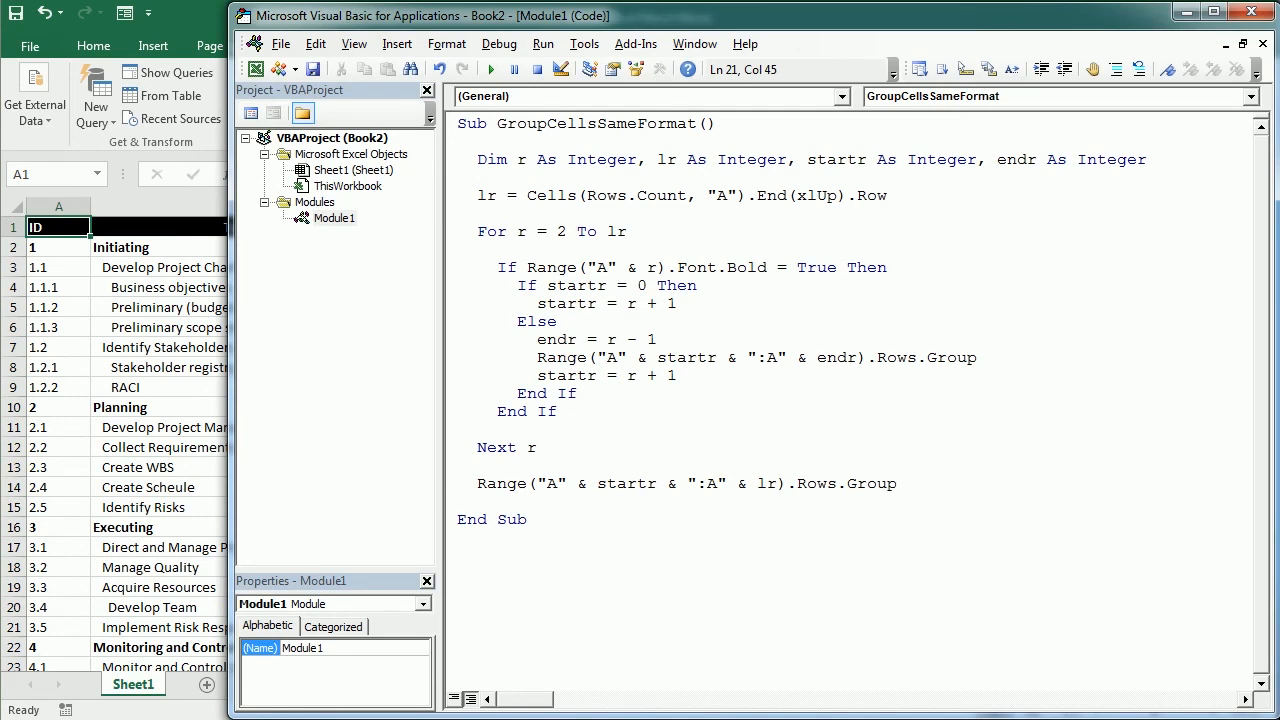